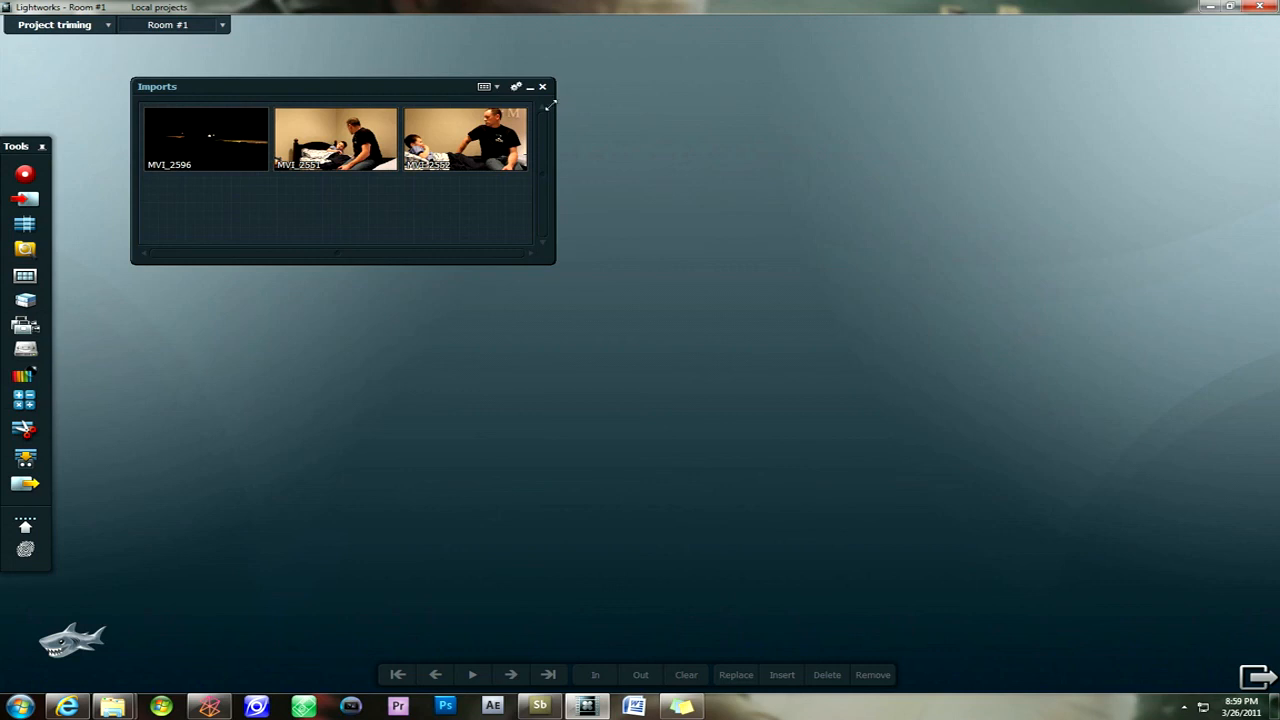
mouse_move(548, 104)
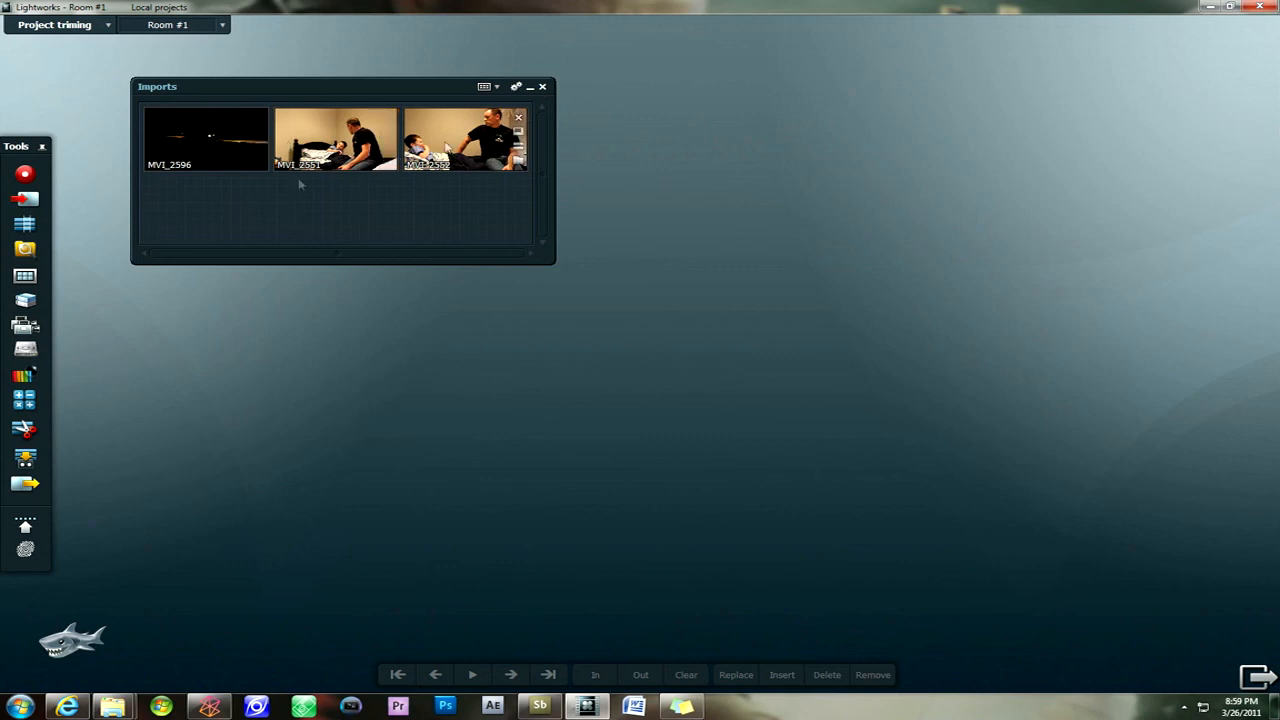
mouse_move(266, 206)
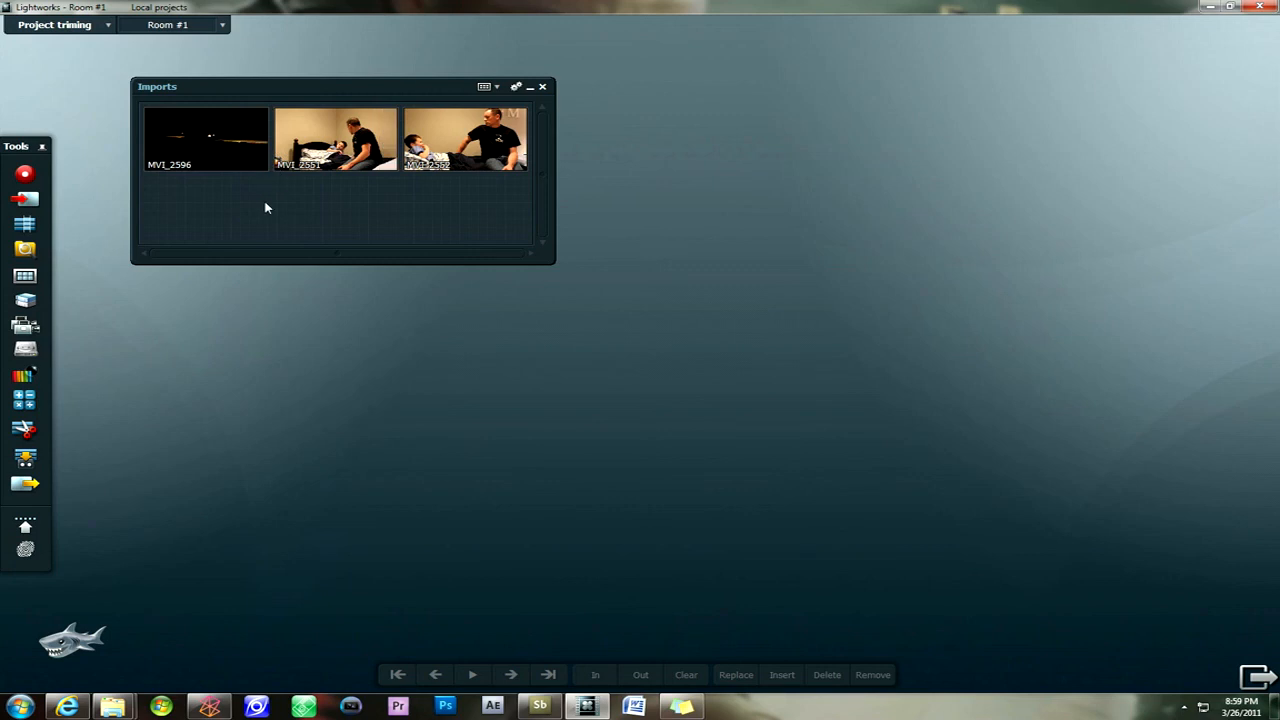
mouse_move(316, 184)
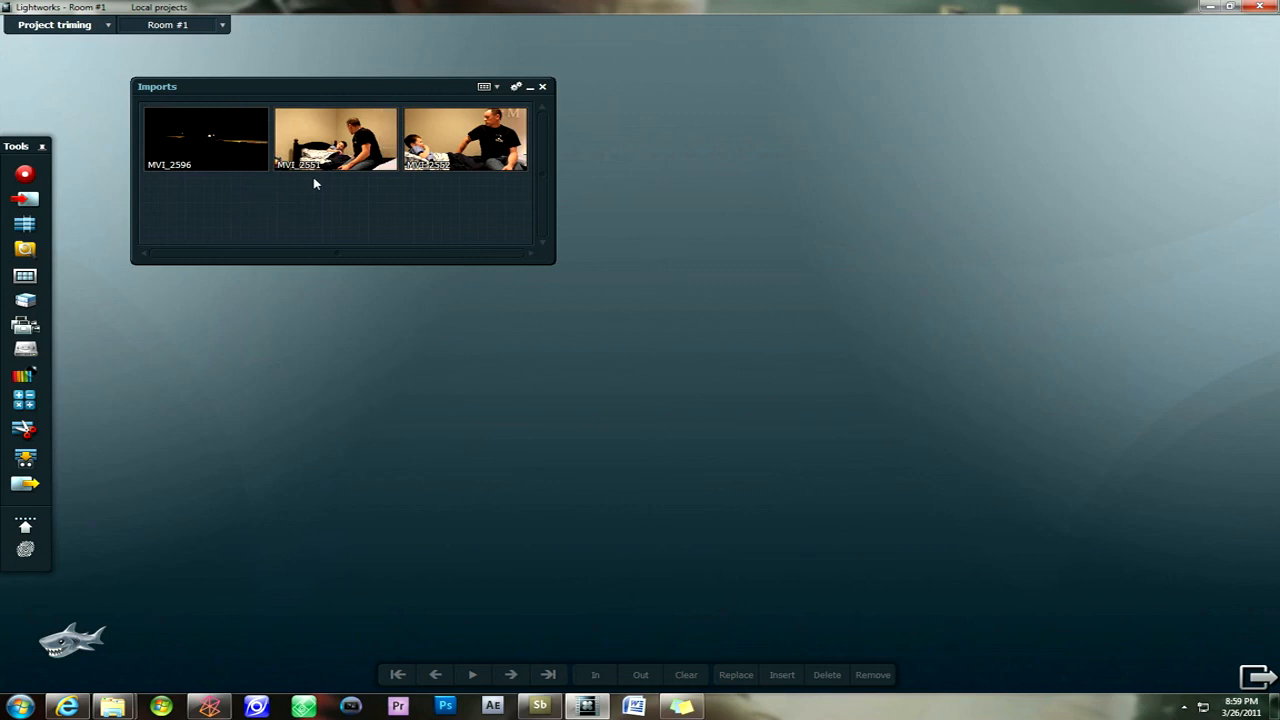
mouse_move(336, 136)
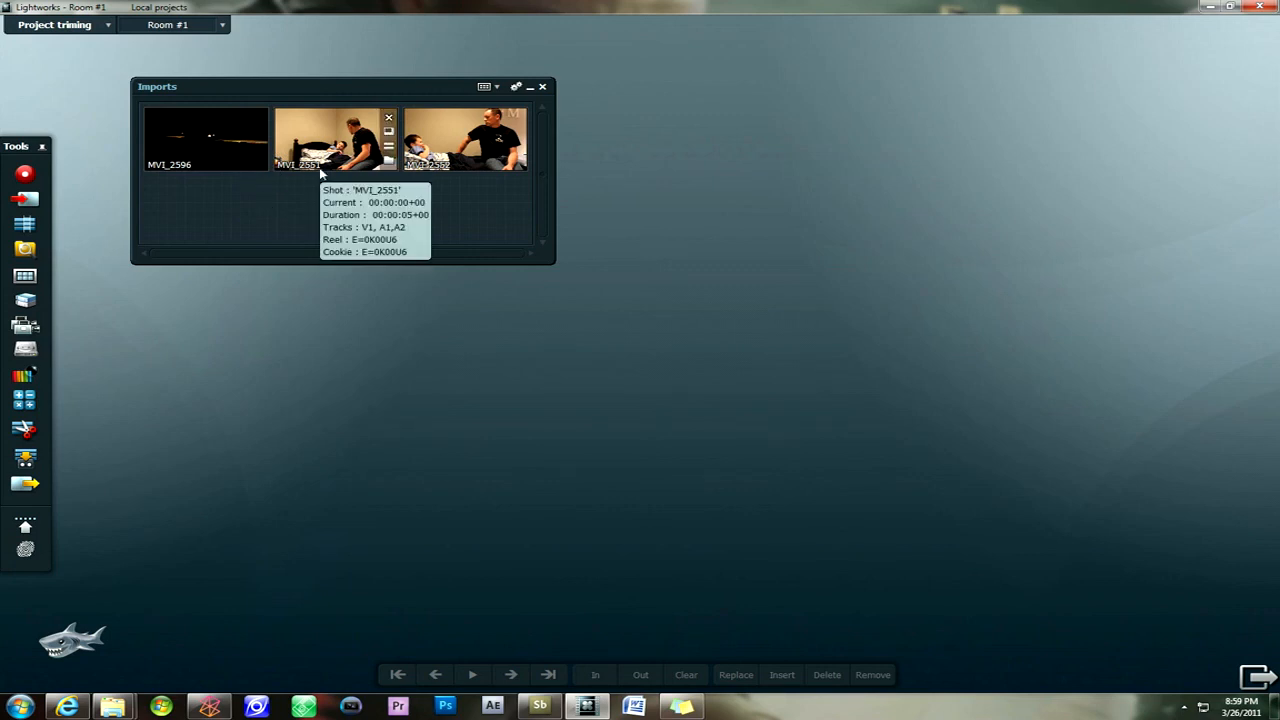
mouse_move(588, 12)
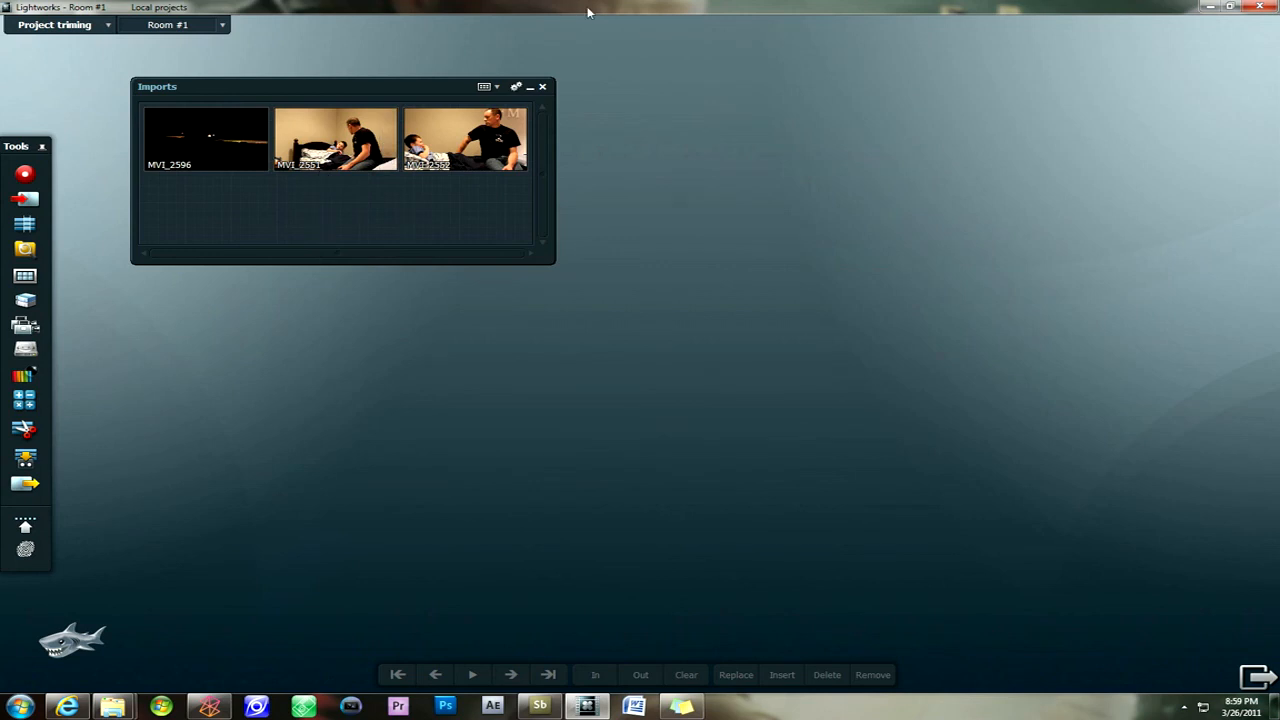
mouse_move(384, 104)
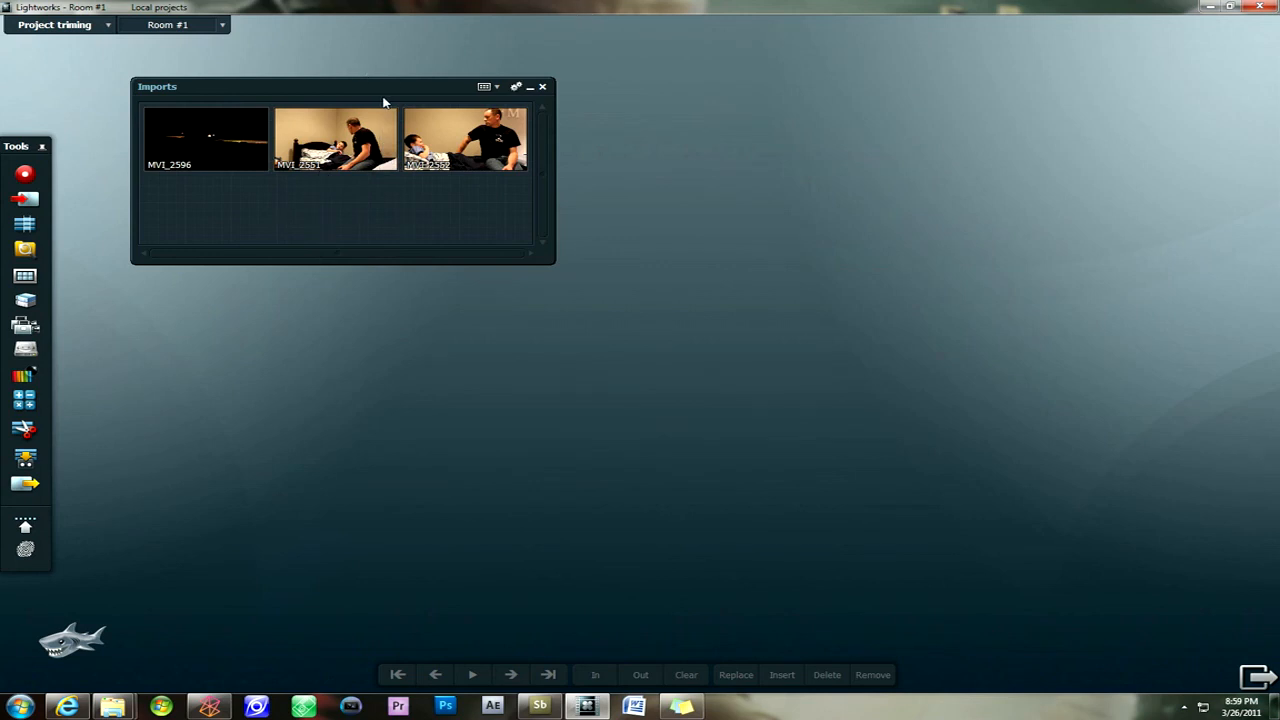
mouse_move(380, 140)
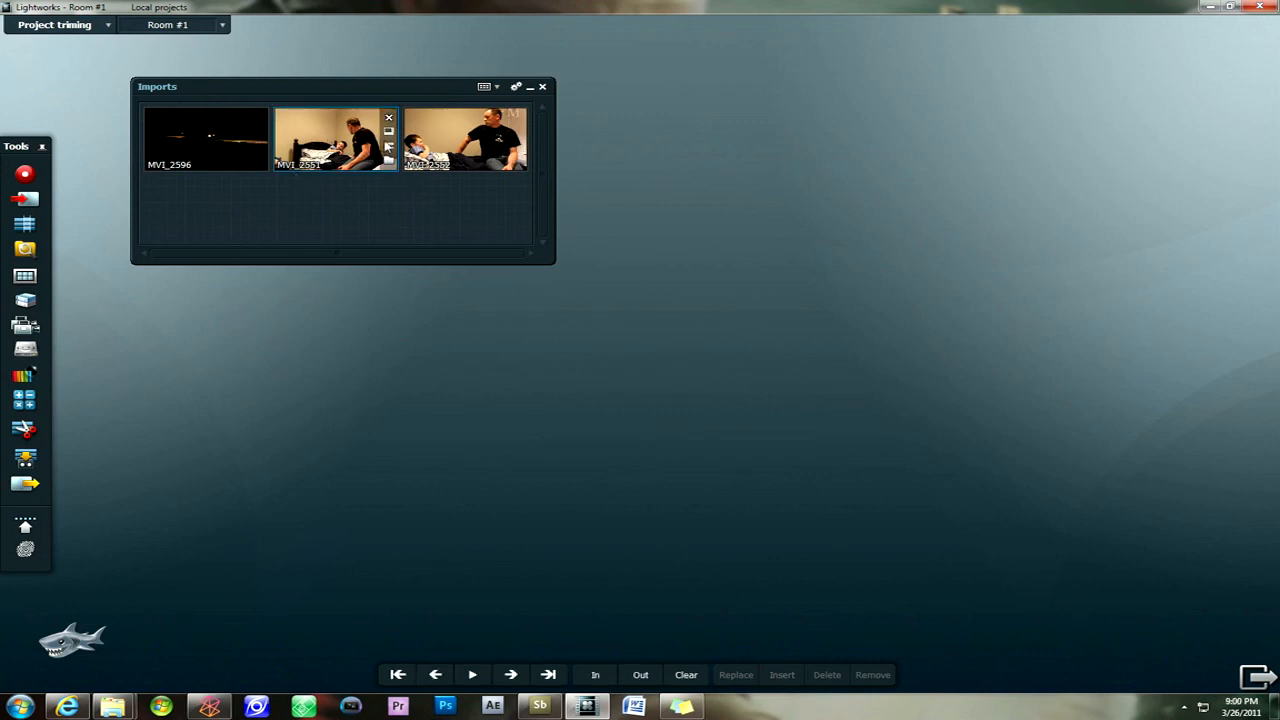
Open clip MVI_2551 from Imports in its own viewer.
double_click(336, 138)
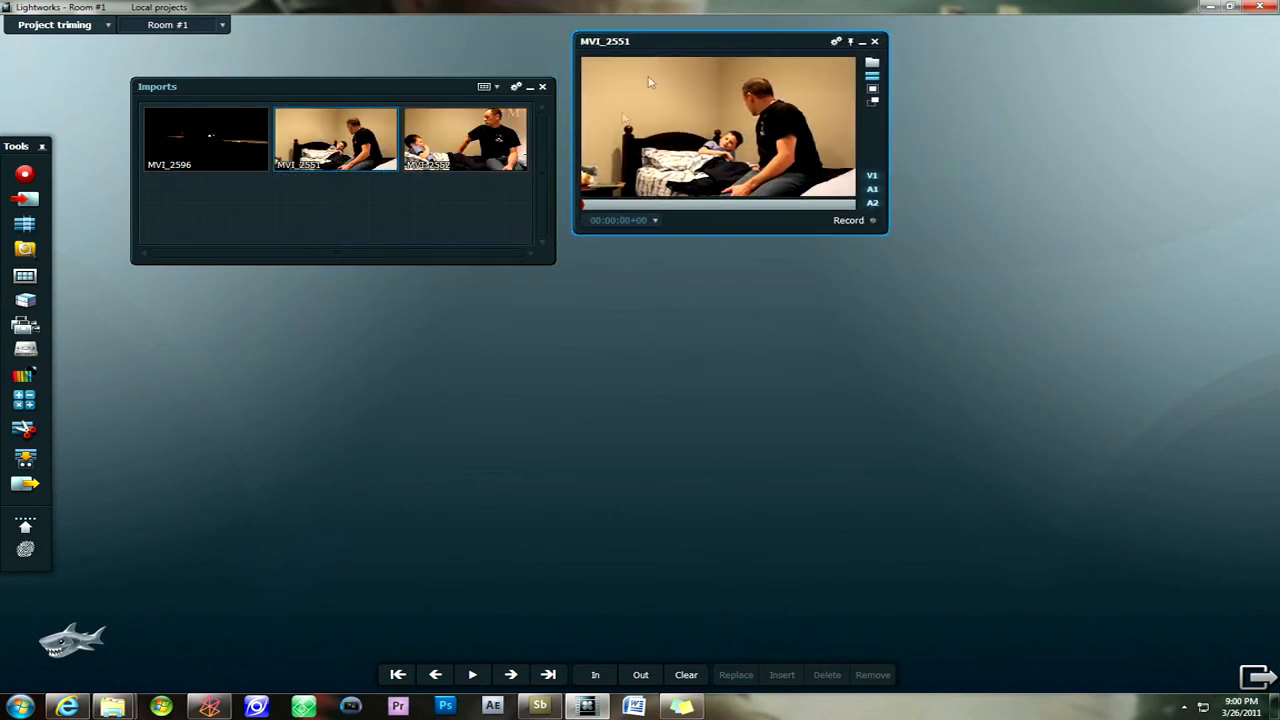
mouse_move(650, 206)
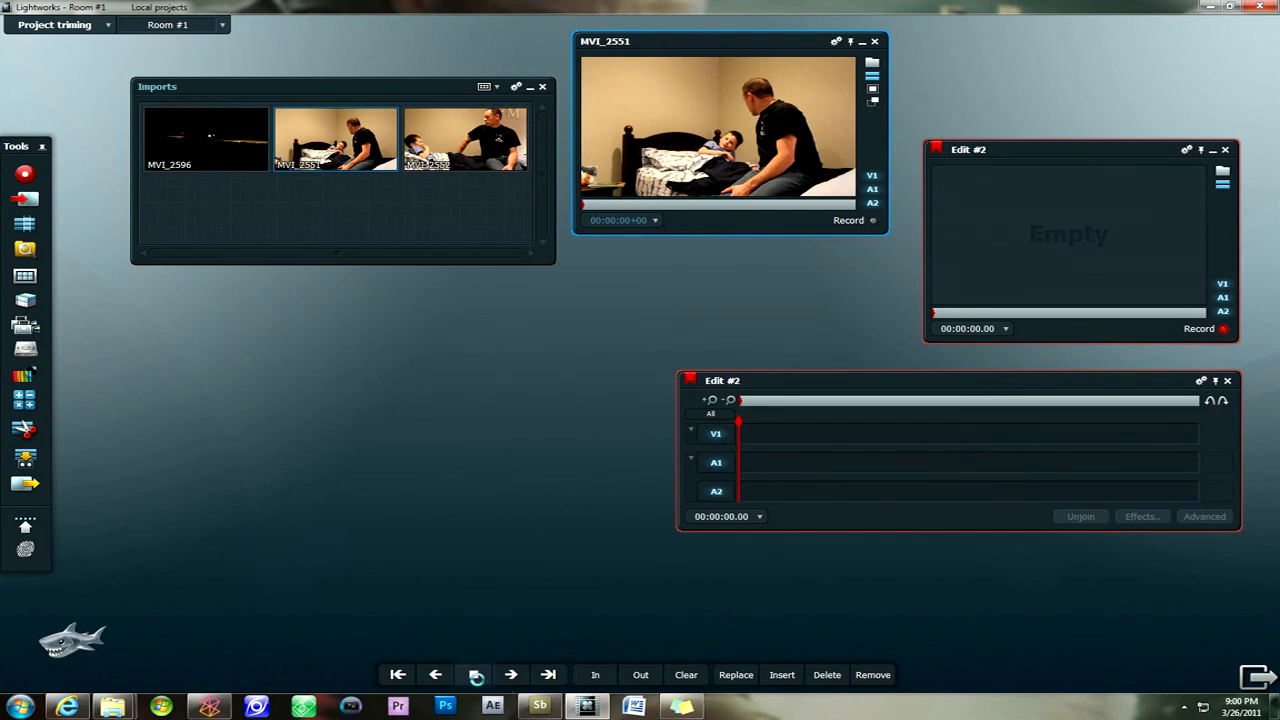
Play MVI_2551 and mark where the wanted section ends.
left_click(472, 674)
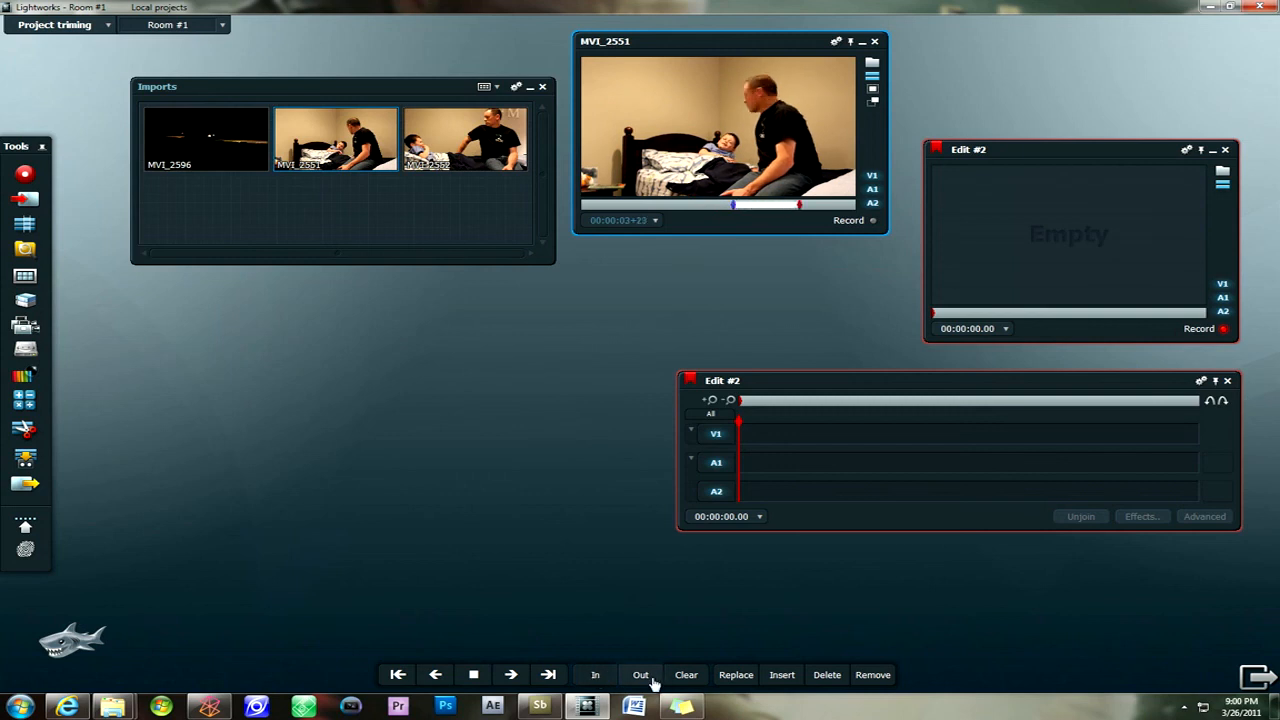
left_click(472, 674)
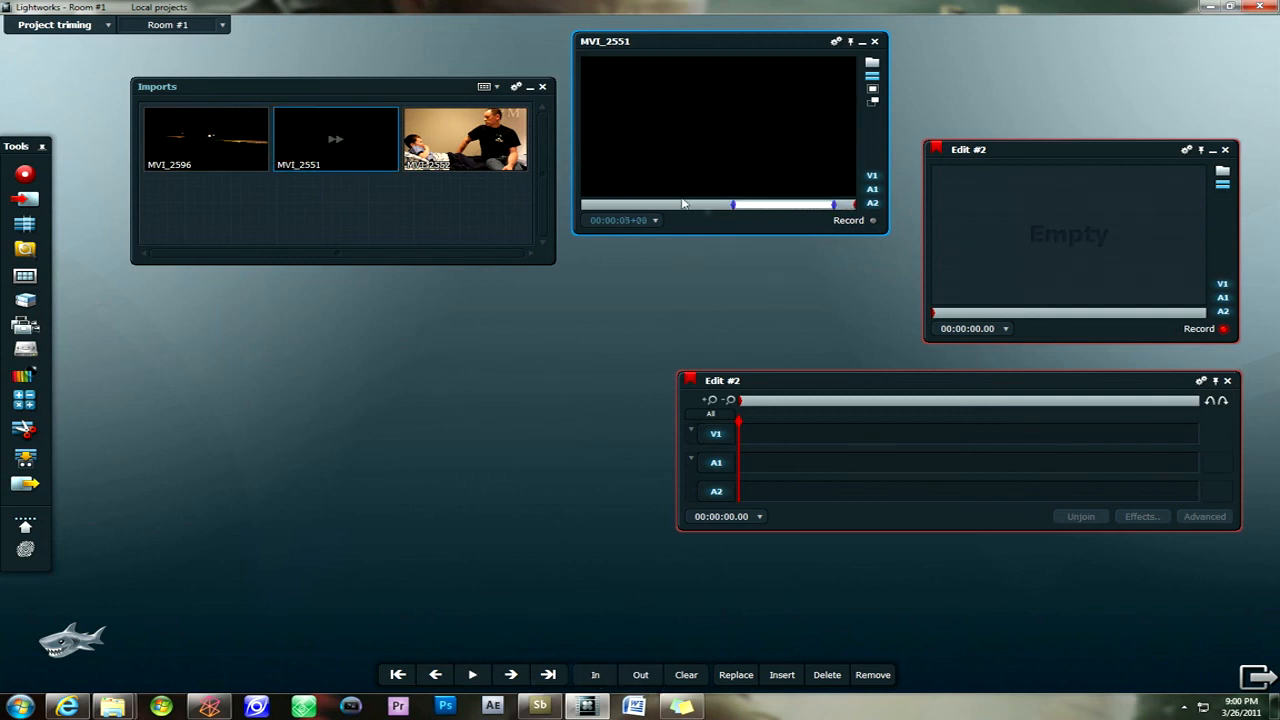
mouse_move(778, 212)
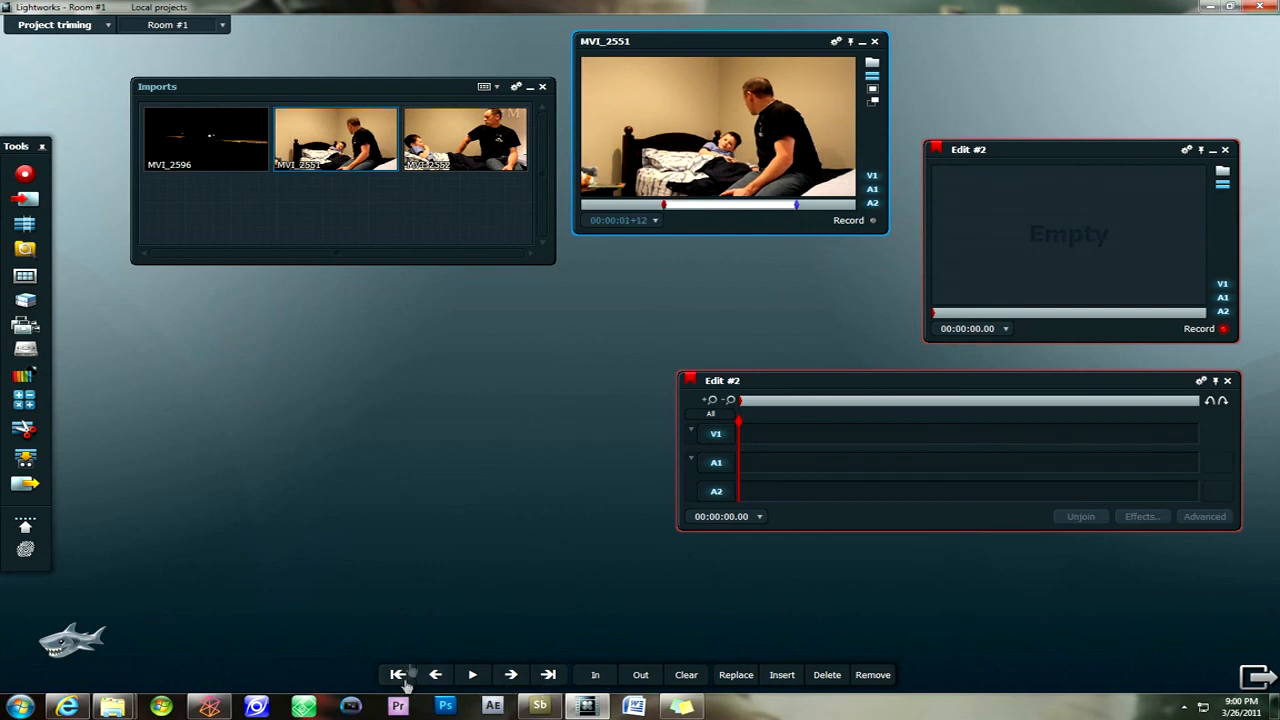
mouse_move(436, 680)
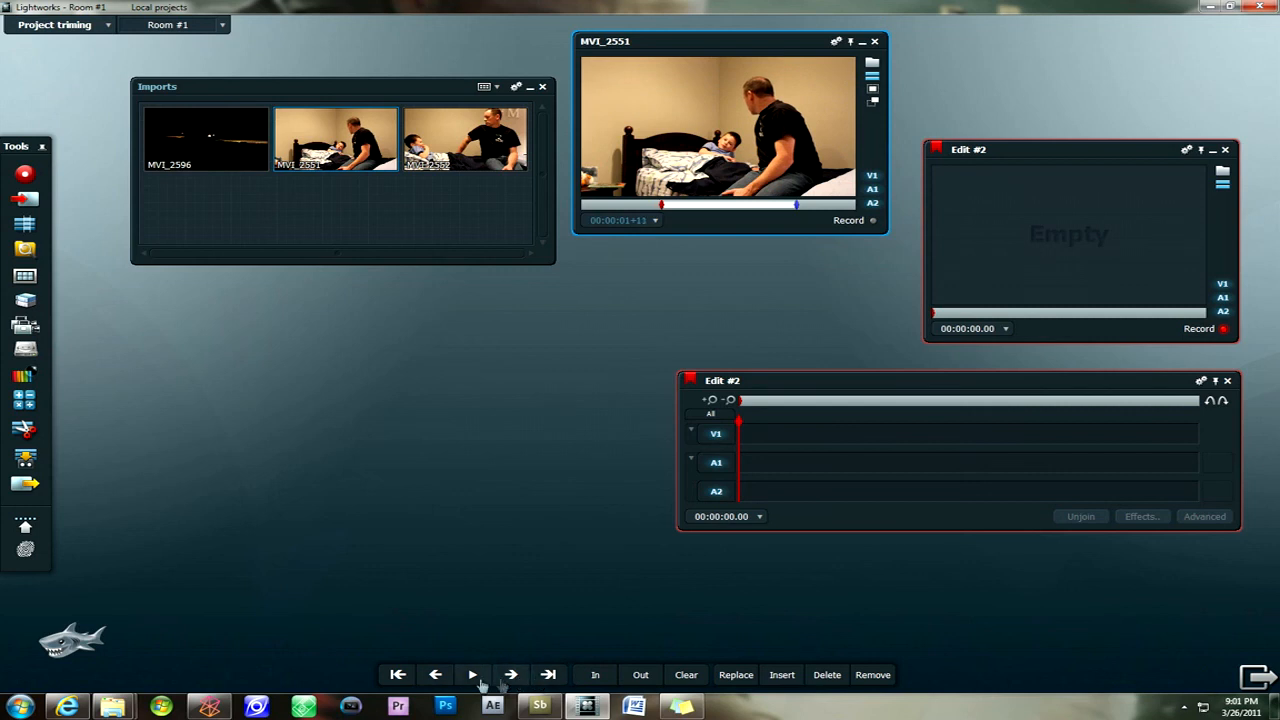
Review and scrub MVI_2551 frame by frame, then mark a new start point for the section.
left_click(548, 674)
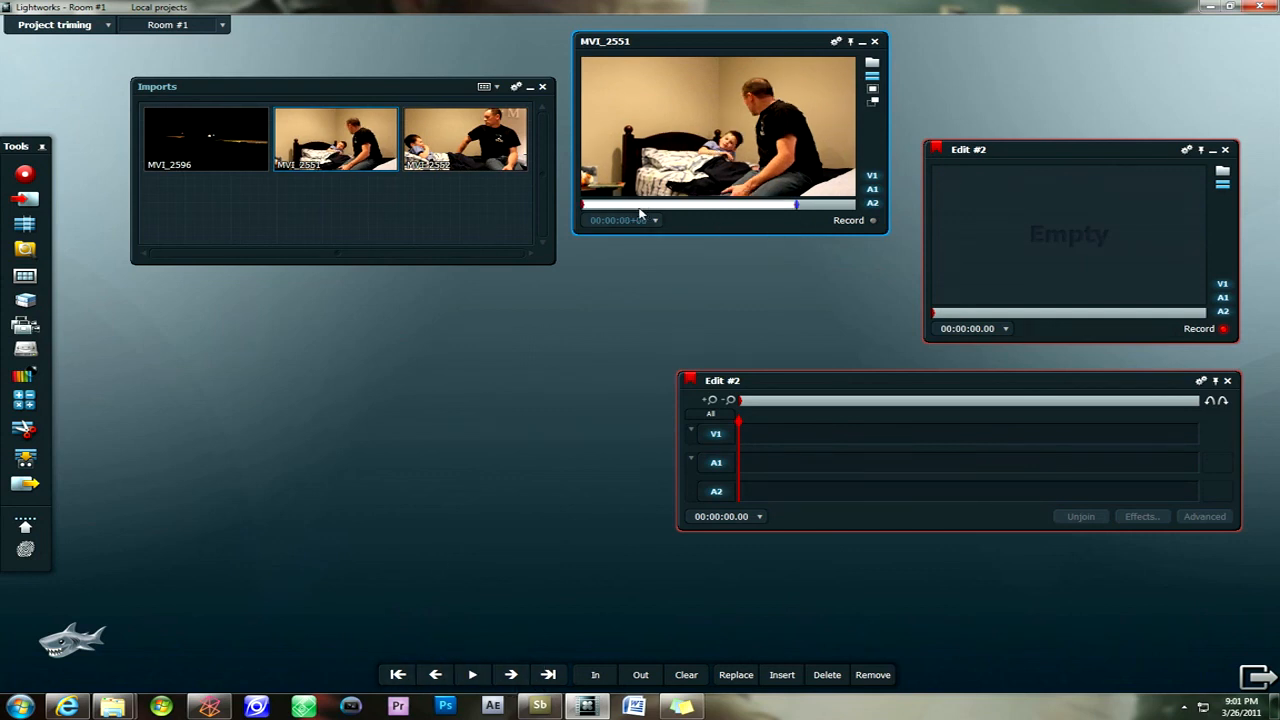
left_click(512, 674)
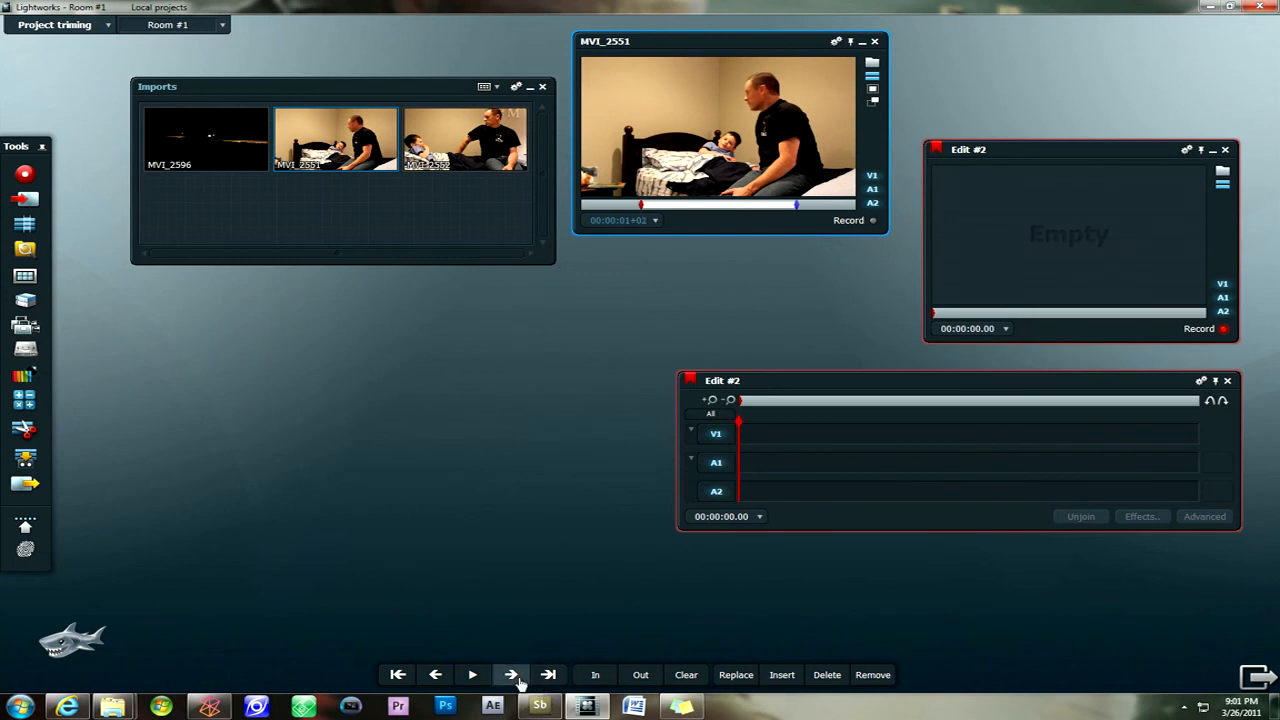
left_click(510, 674)
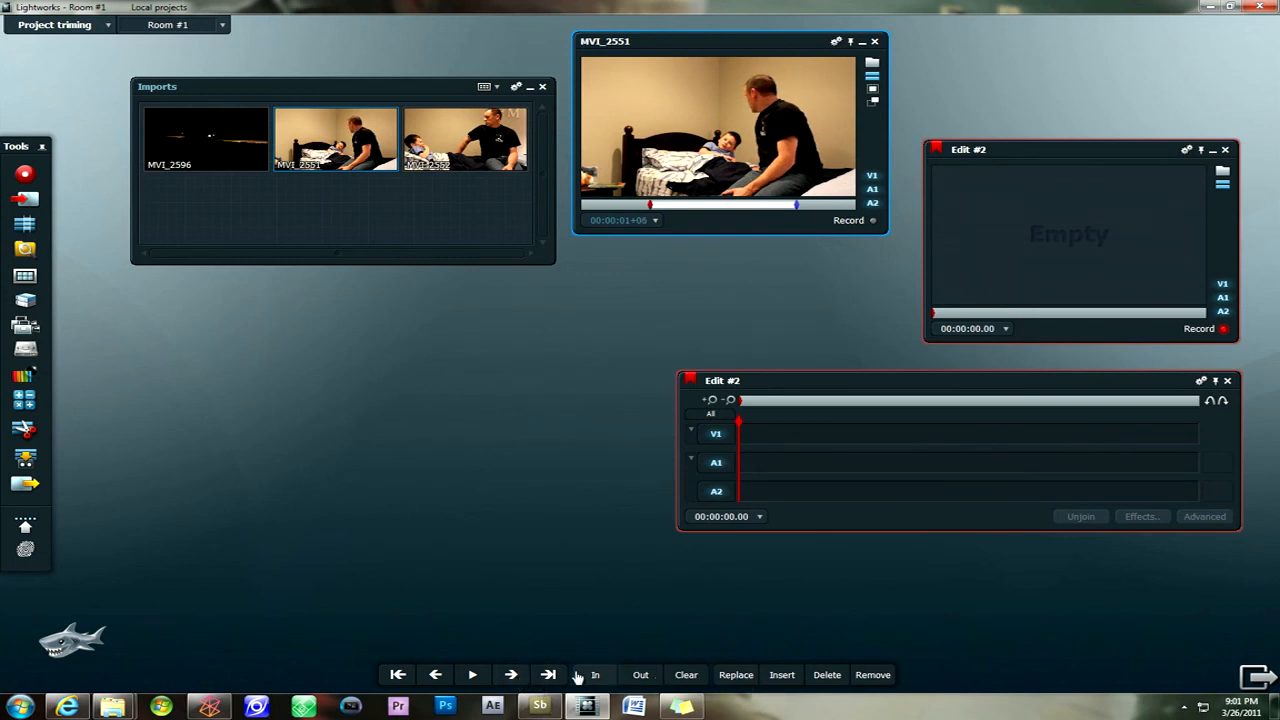
mouse_move(476, 8)
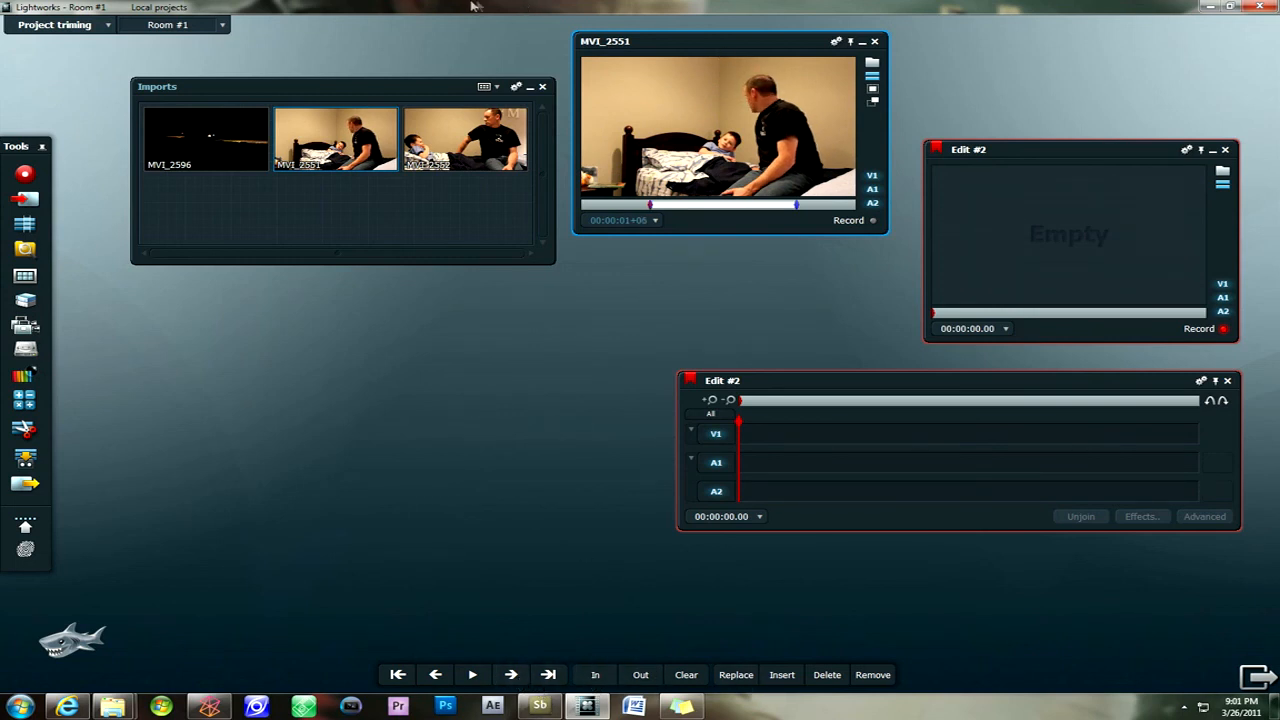
left_click_drag(650, 206, 792, 206)
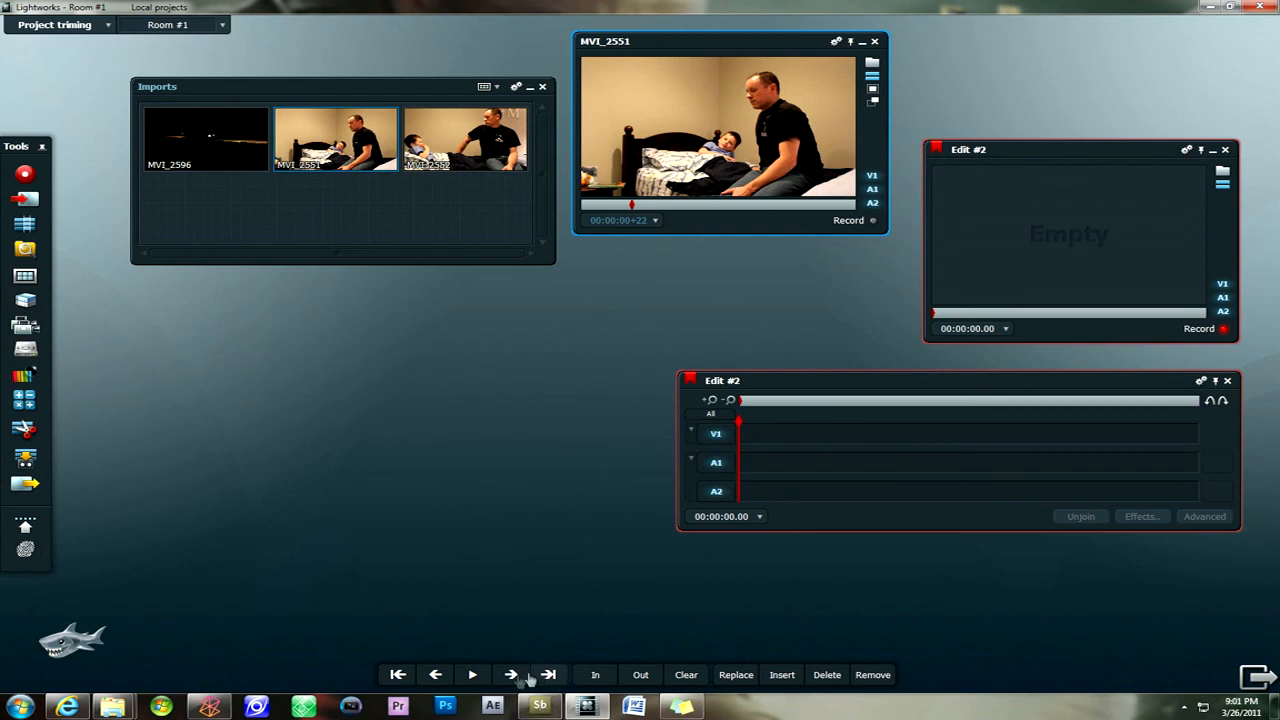
left_click(472, 674)
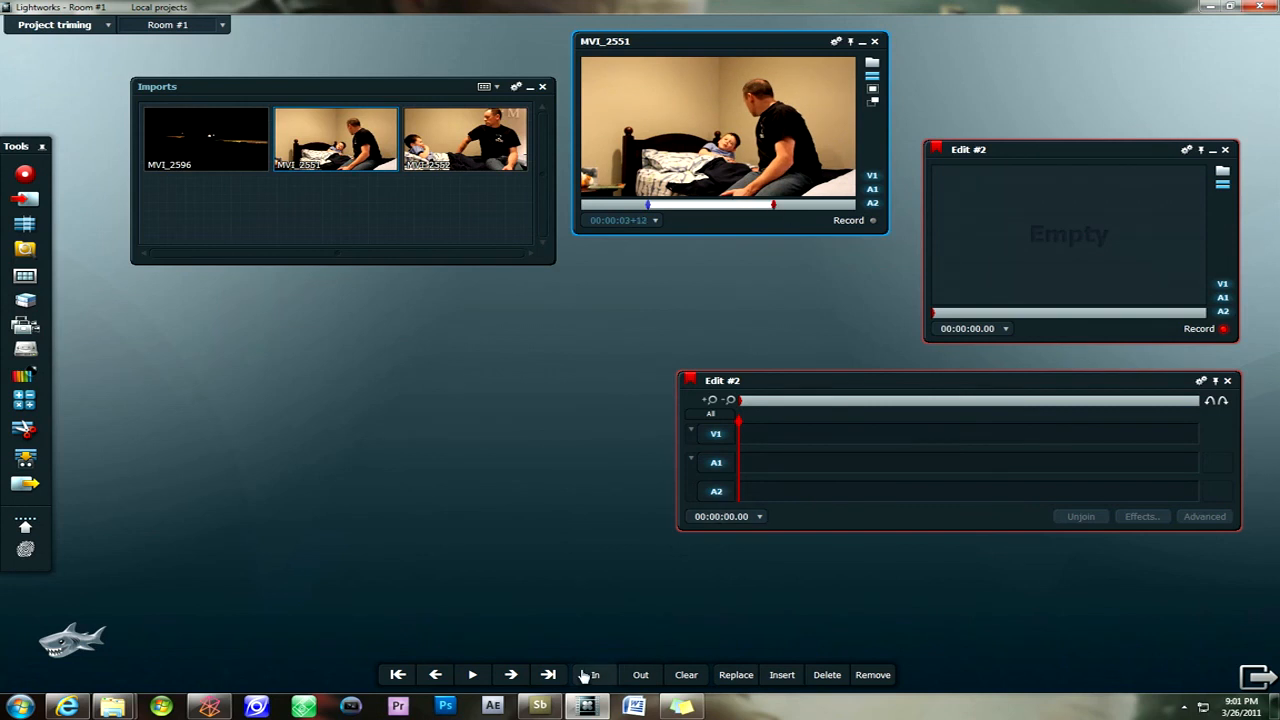
left_click(512, 674)
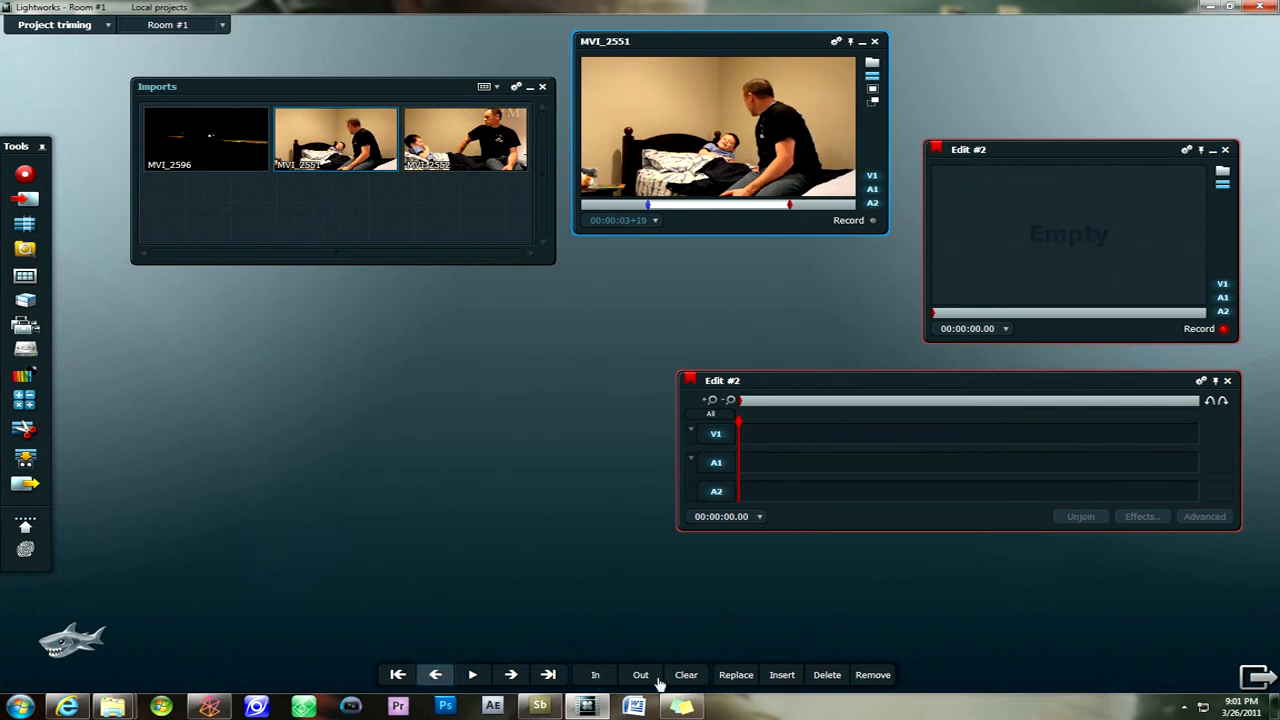
mouse_move(694, 6)
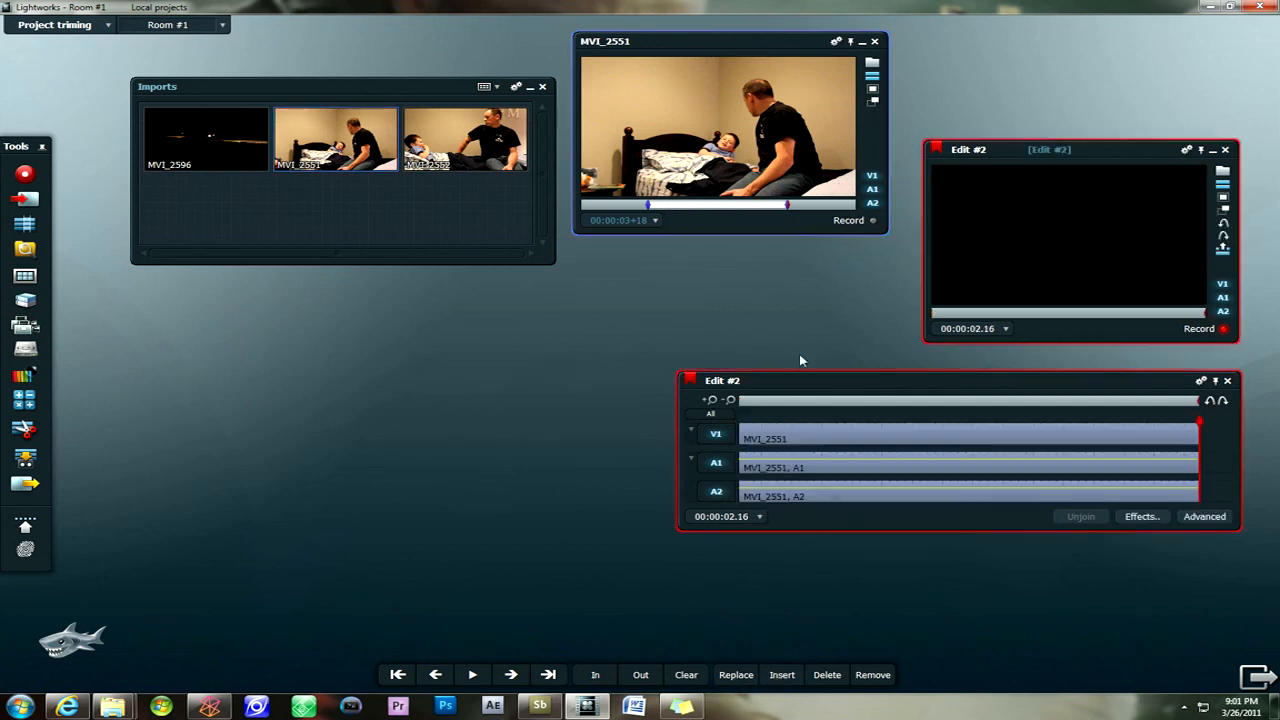
mouse_move(850, 398)
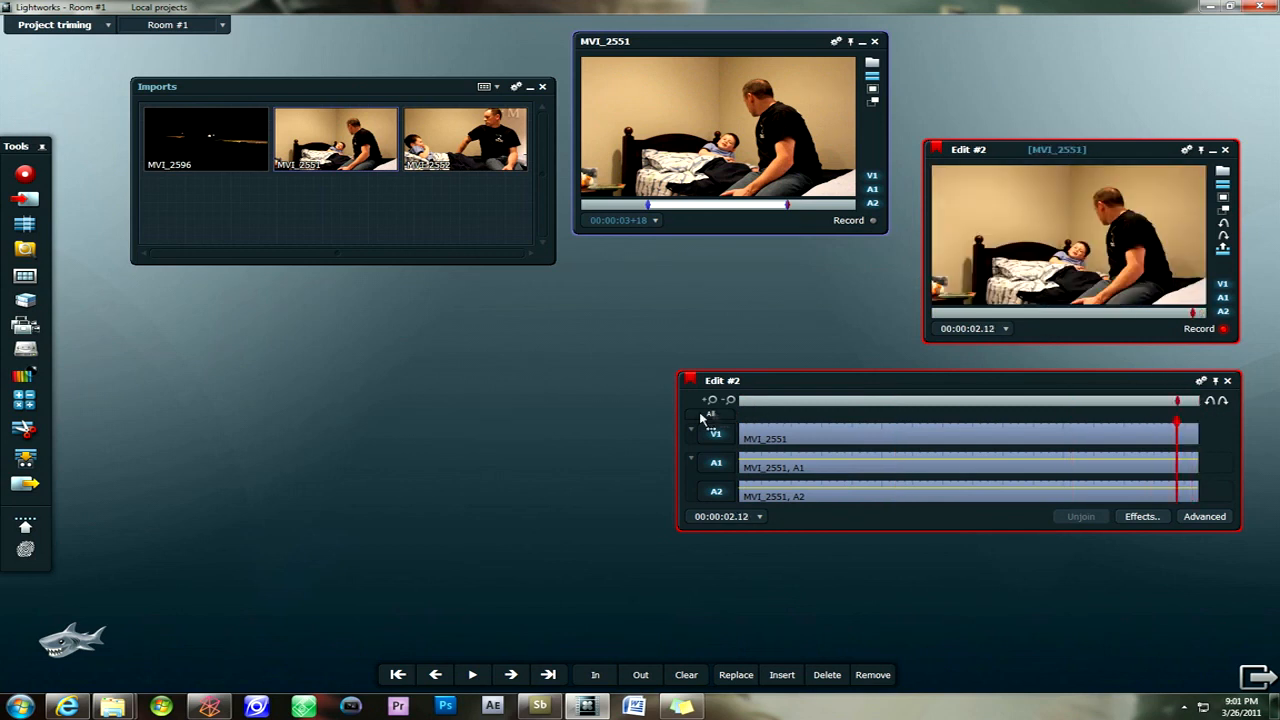
left_click(398, 674)
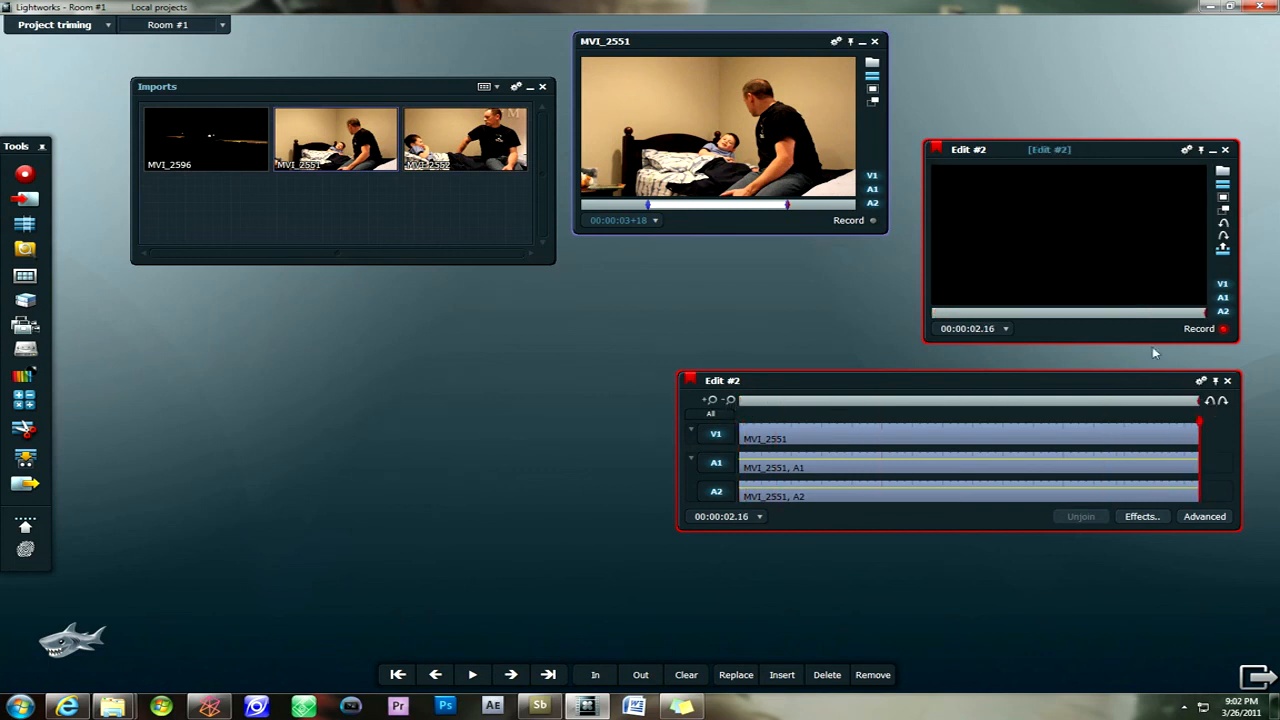
mouse_move(1112, 186)
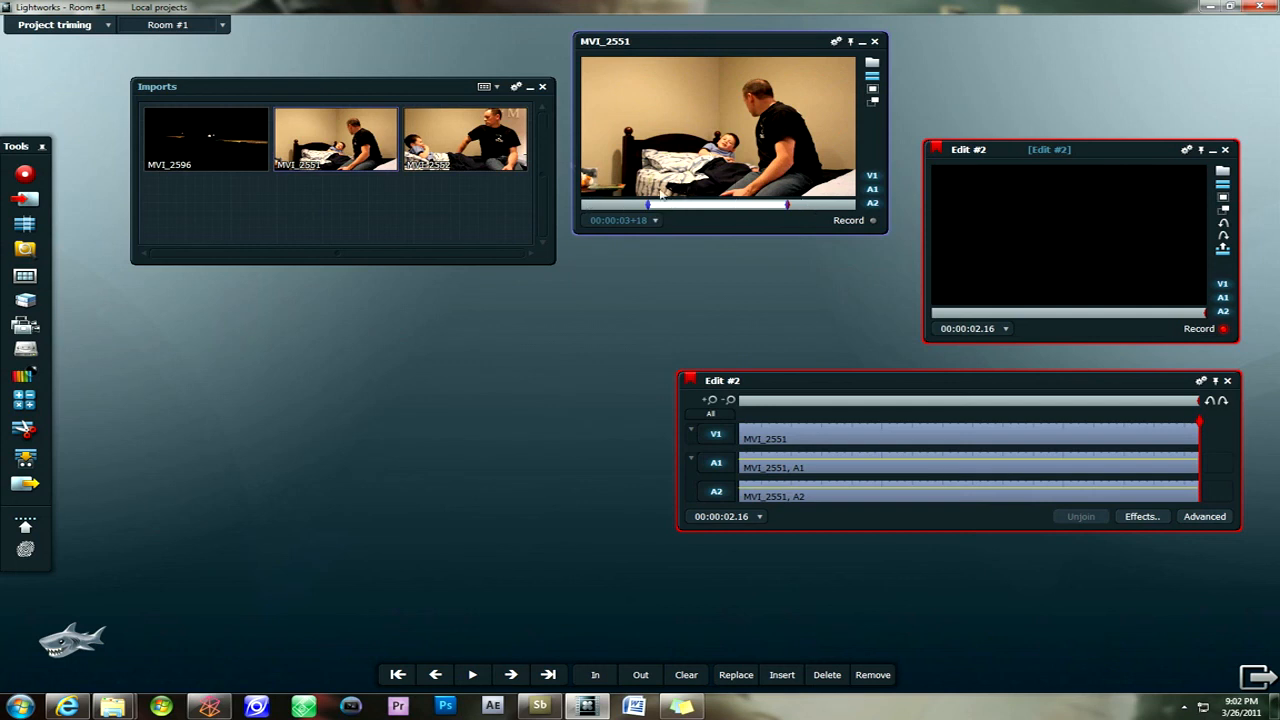
mouse_move(590, 204)
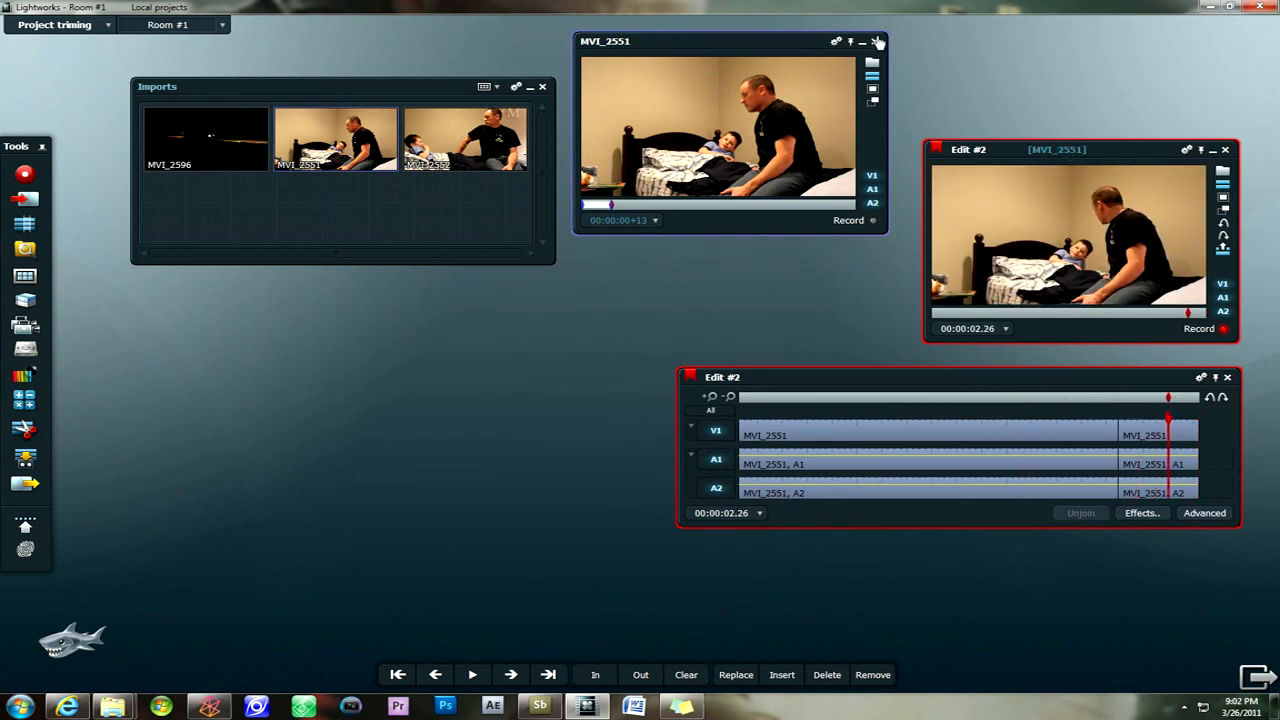
Select the MVI_2596 police-car clip in Imports.
left_click(876, 40)
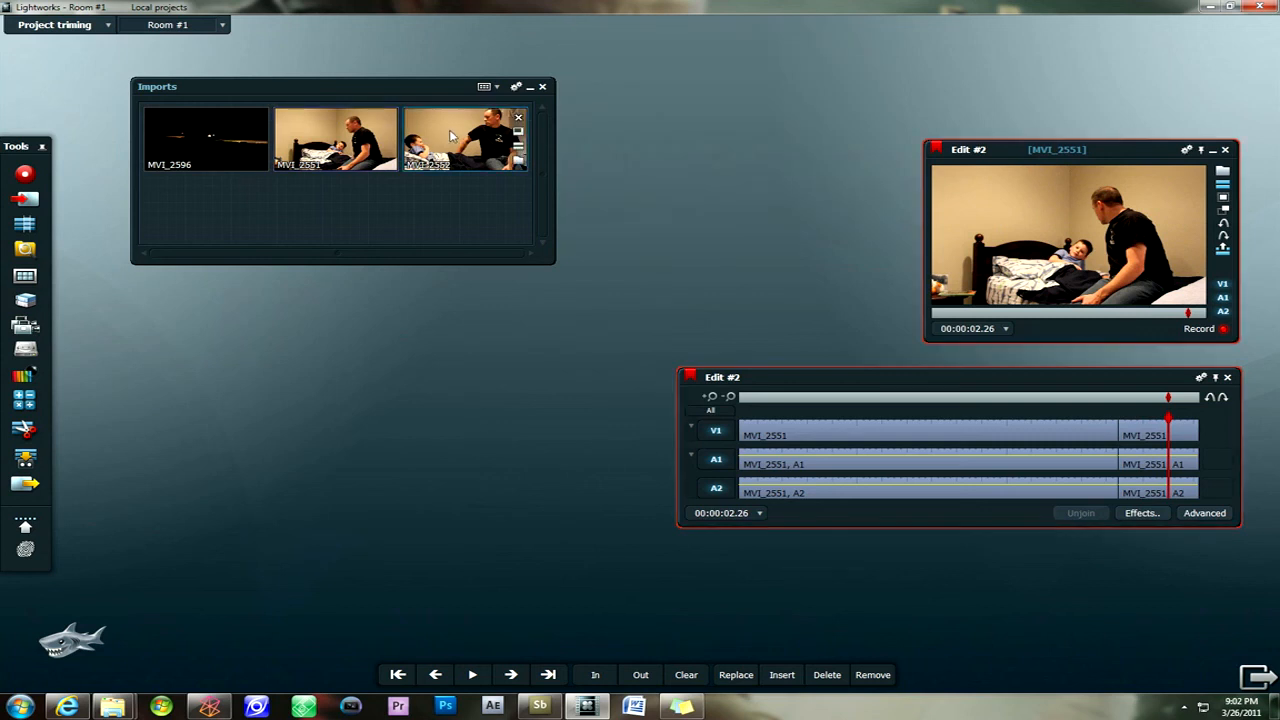
Open MVI_2596 in its own viewer, scrub to the police-car footage and play it.
double_click(204, 136)
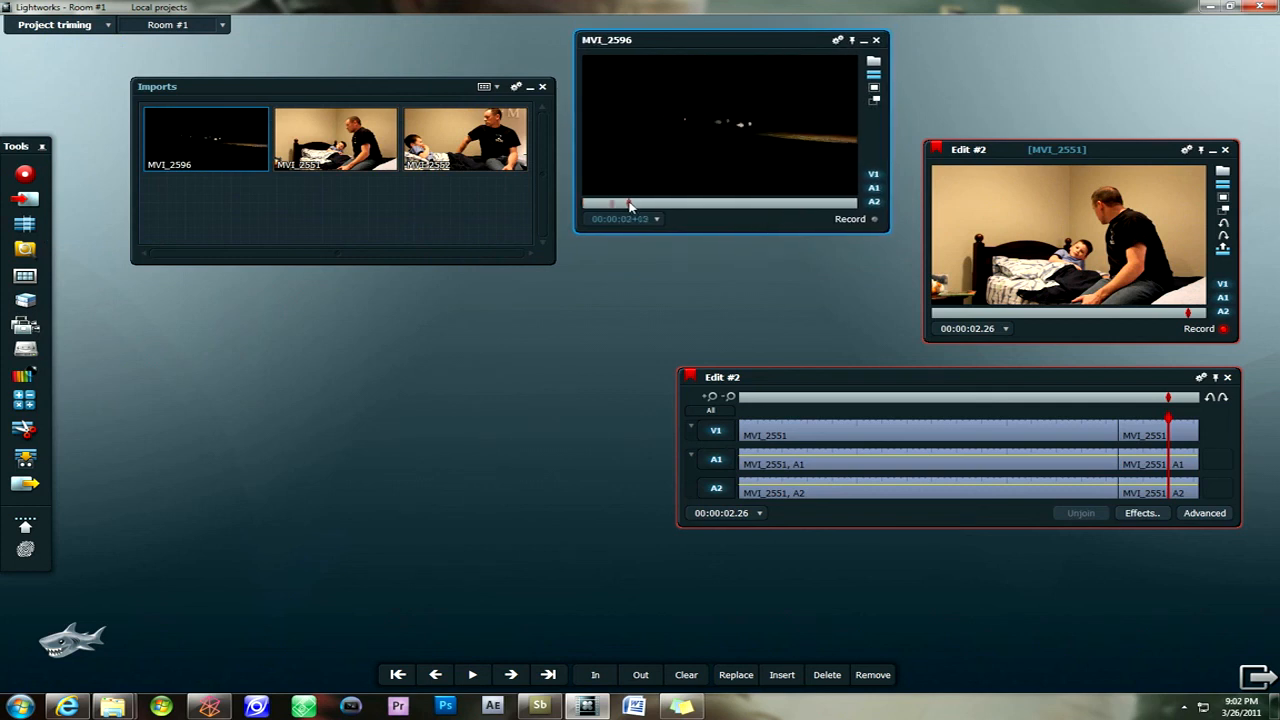
left_click_drag(612, 204, 672, 204)
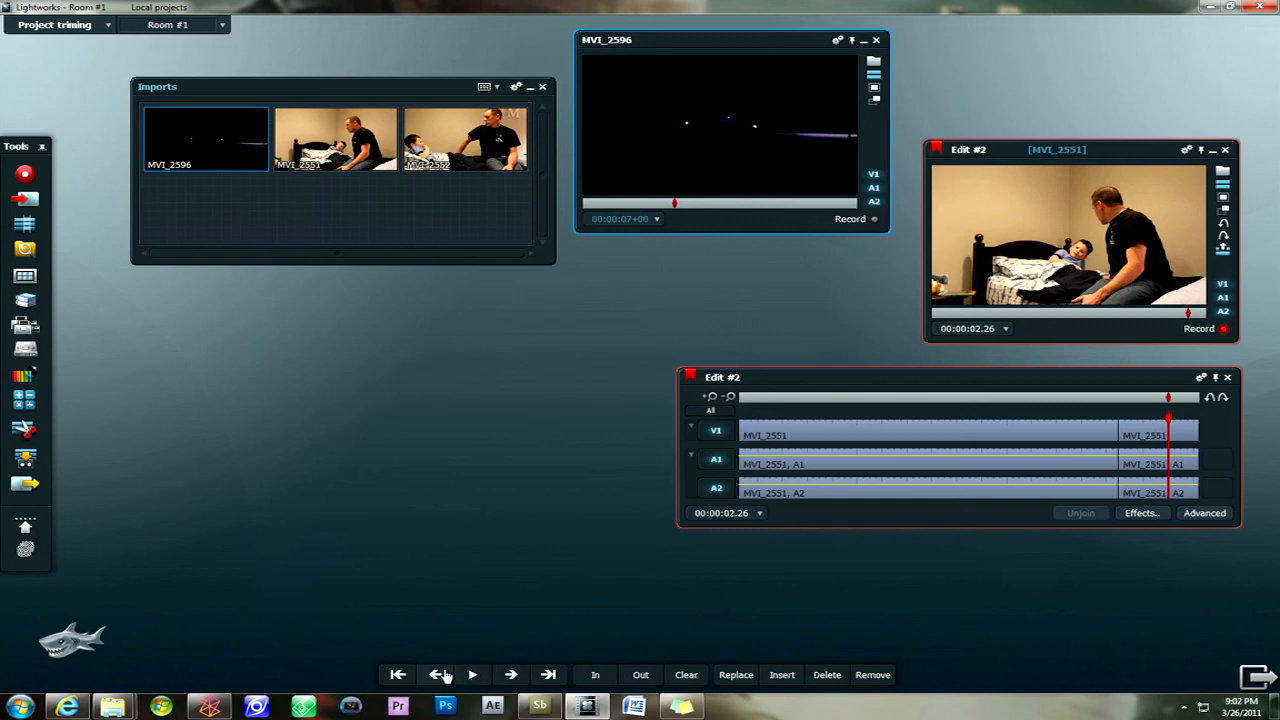
left_click(440, 674)
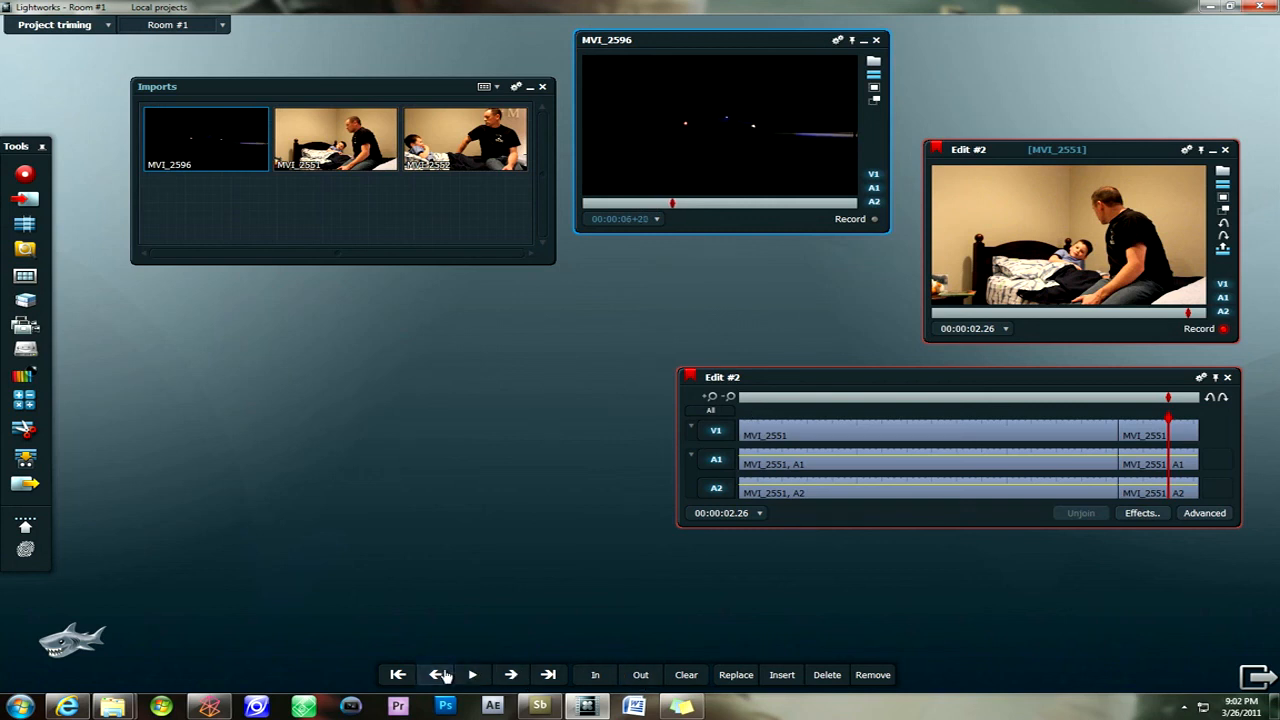
mouse_move(632, 300)
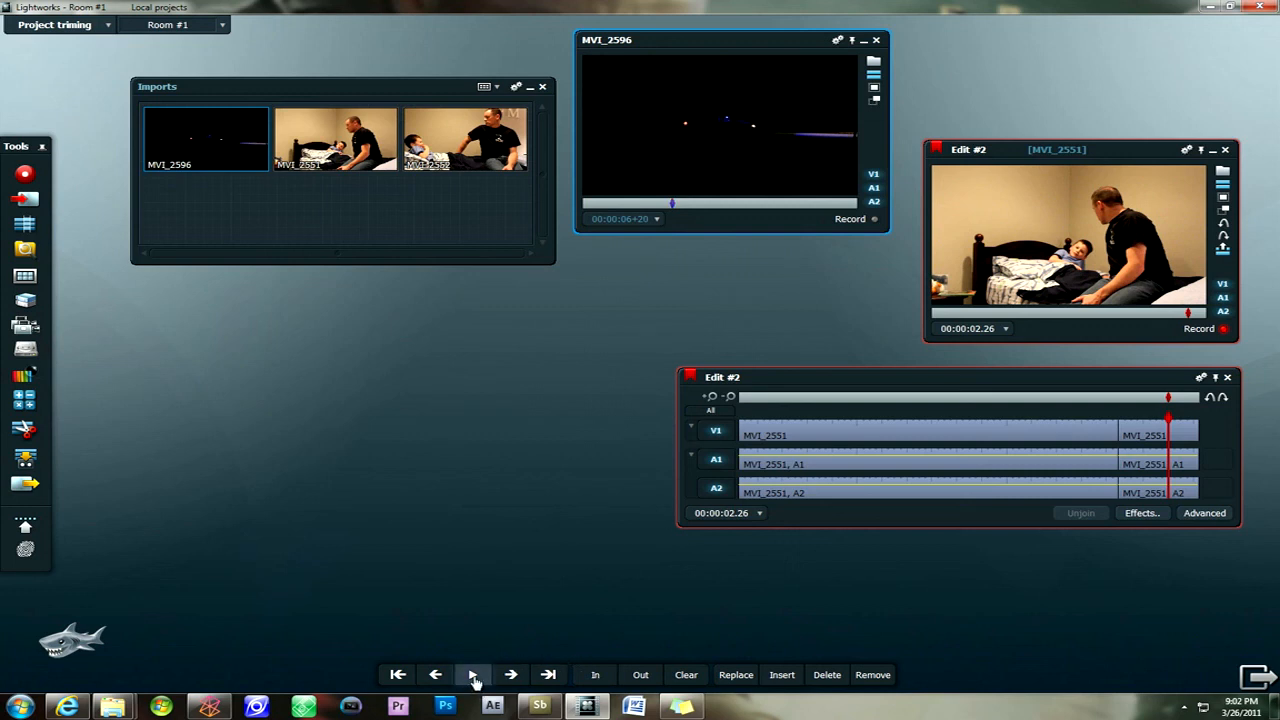
left_click(474, 674)
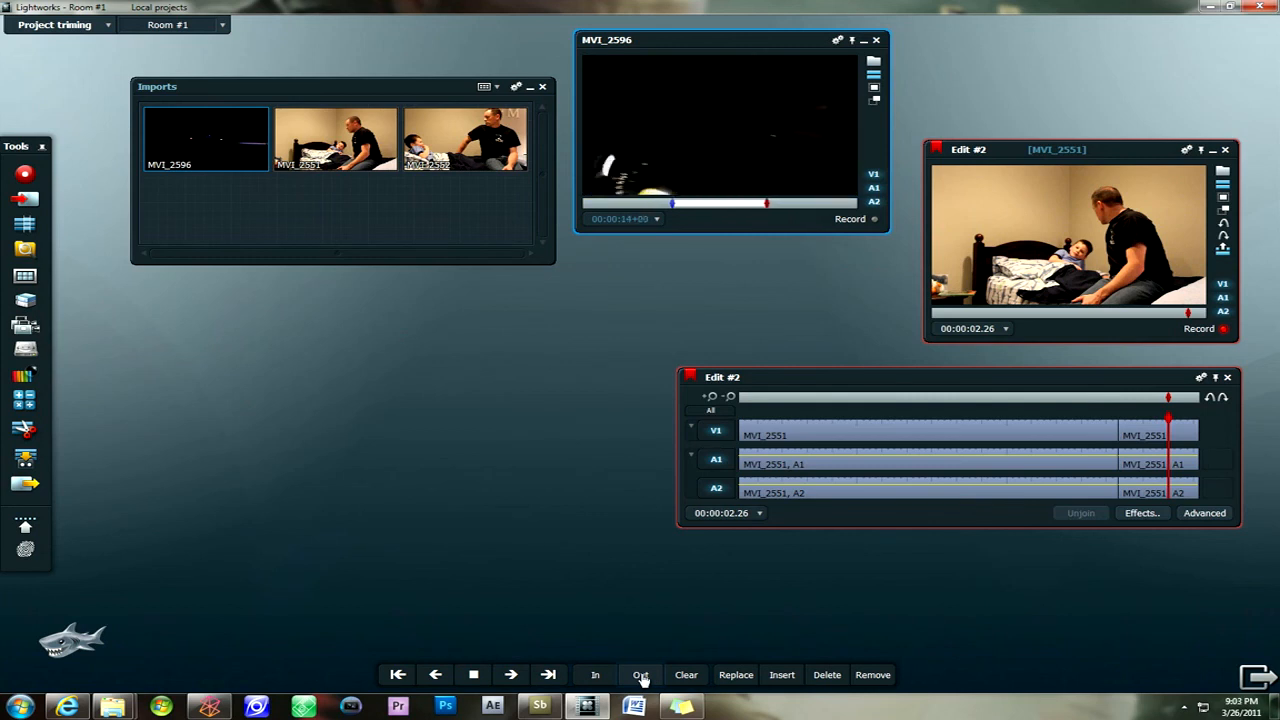
Mark the section's out point and refine it by stepping back three frames.
left_click(640, 674)
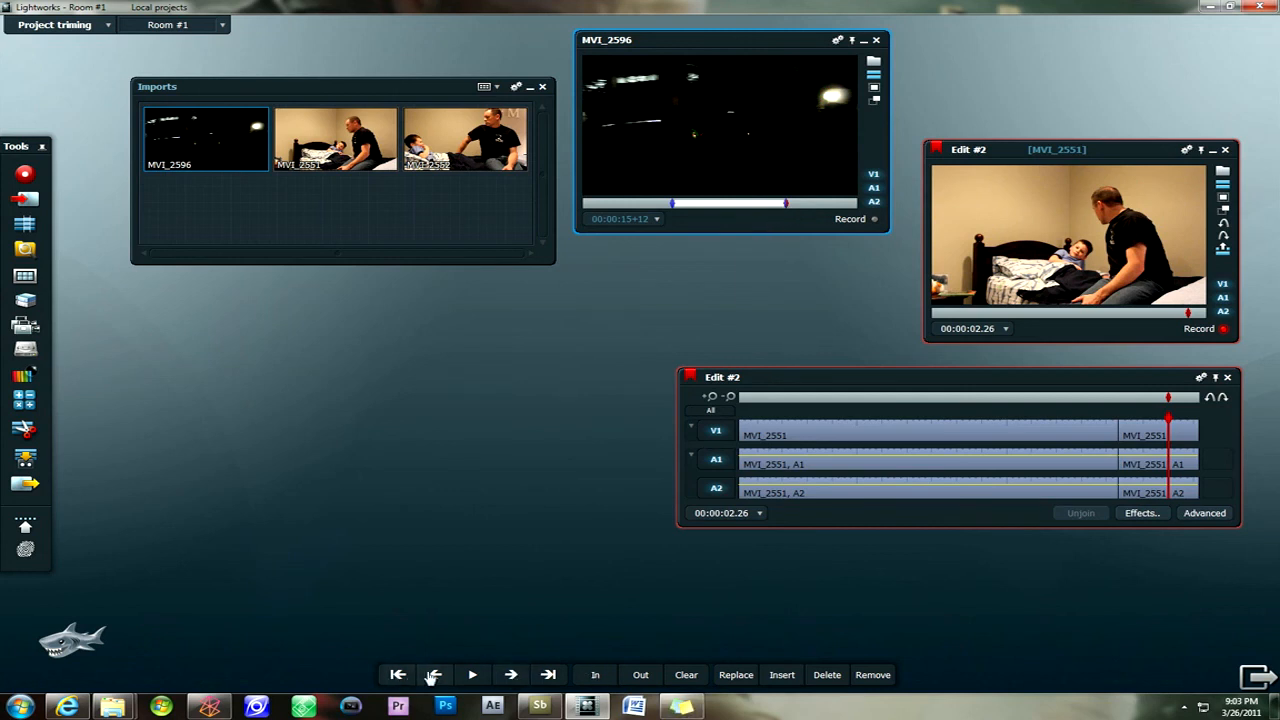
left_click(432, 674)
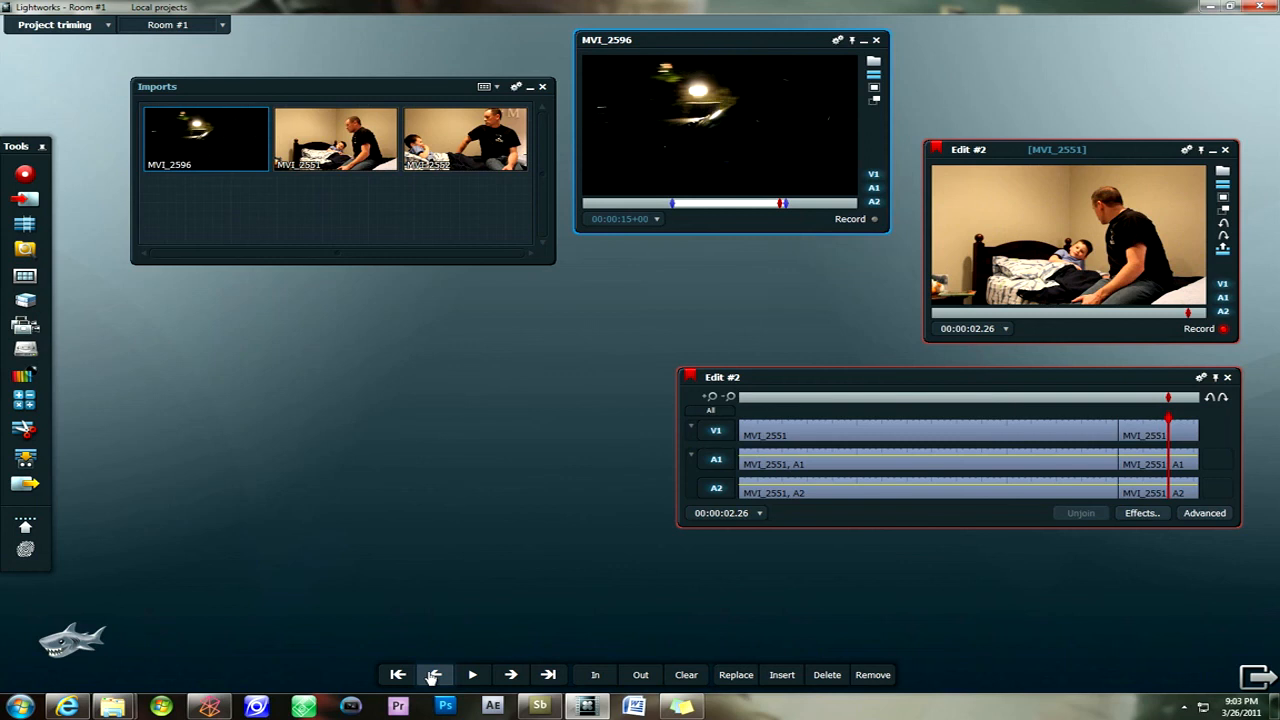
left_click(434, 674)
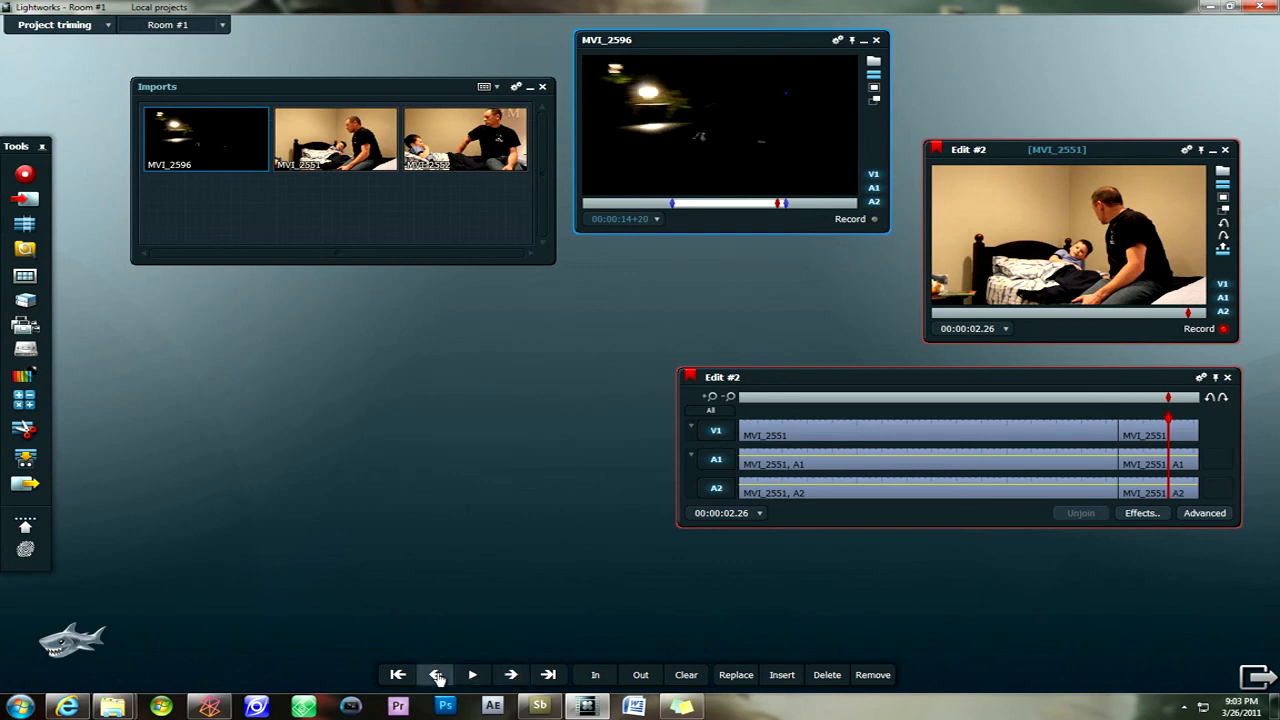
left_click(436, 674)
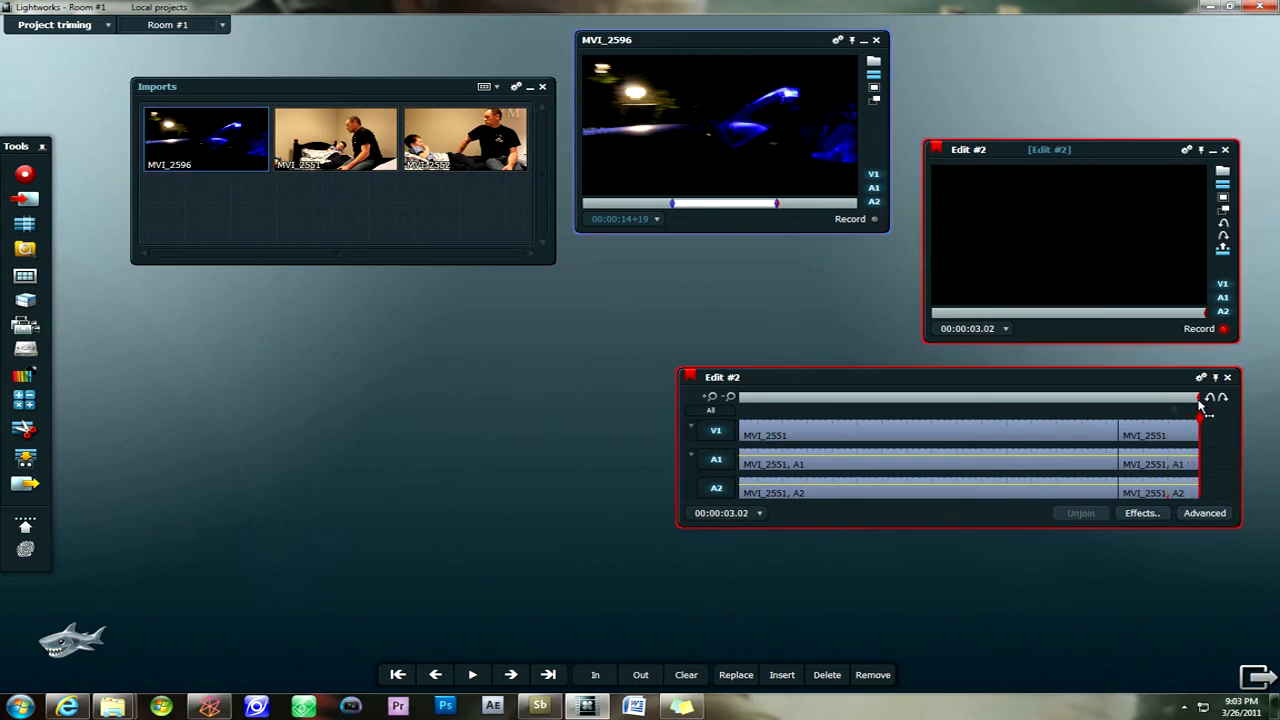
Park Edit #2 at 00:00:02.16 and insert the marked MVI_2596 section there.
left_click(1118, 398)
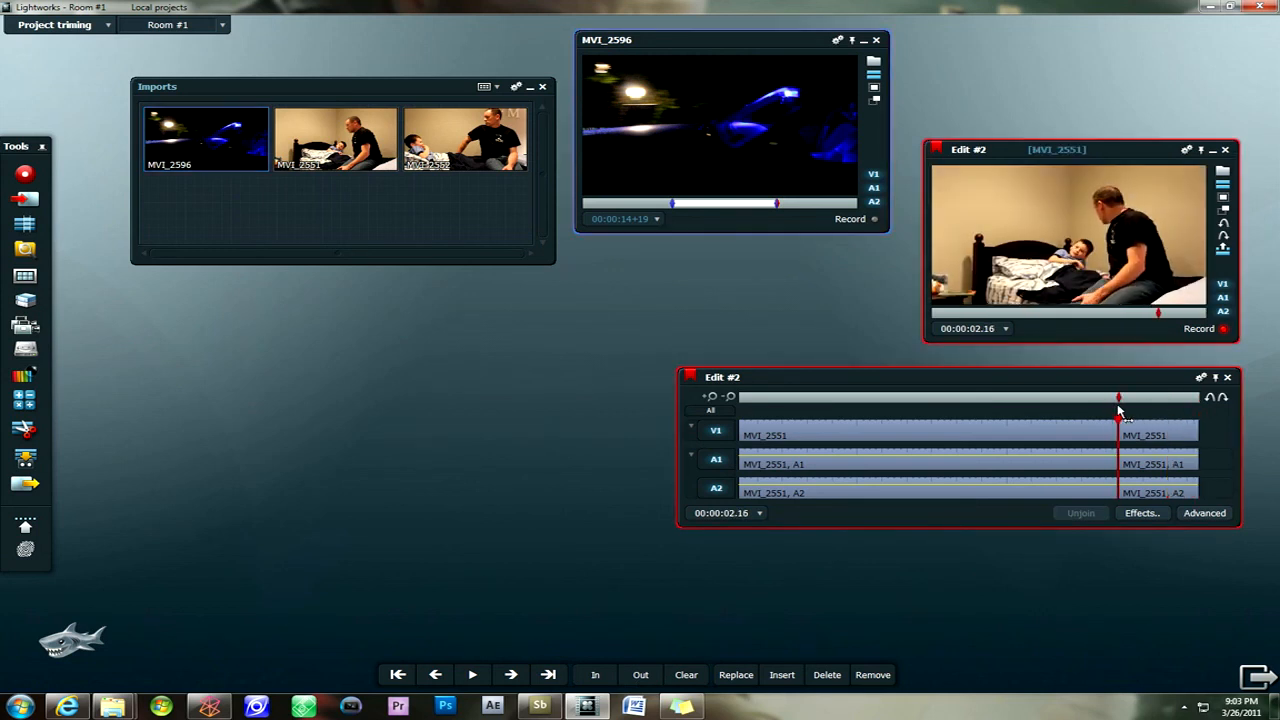
left_click(780, 674)
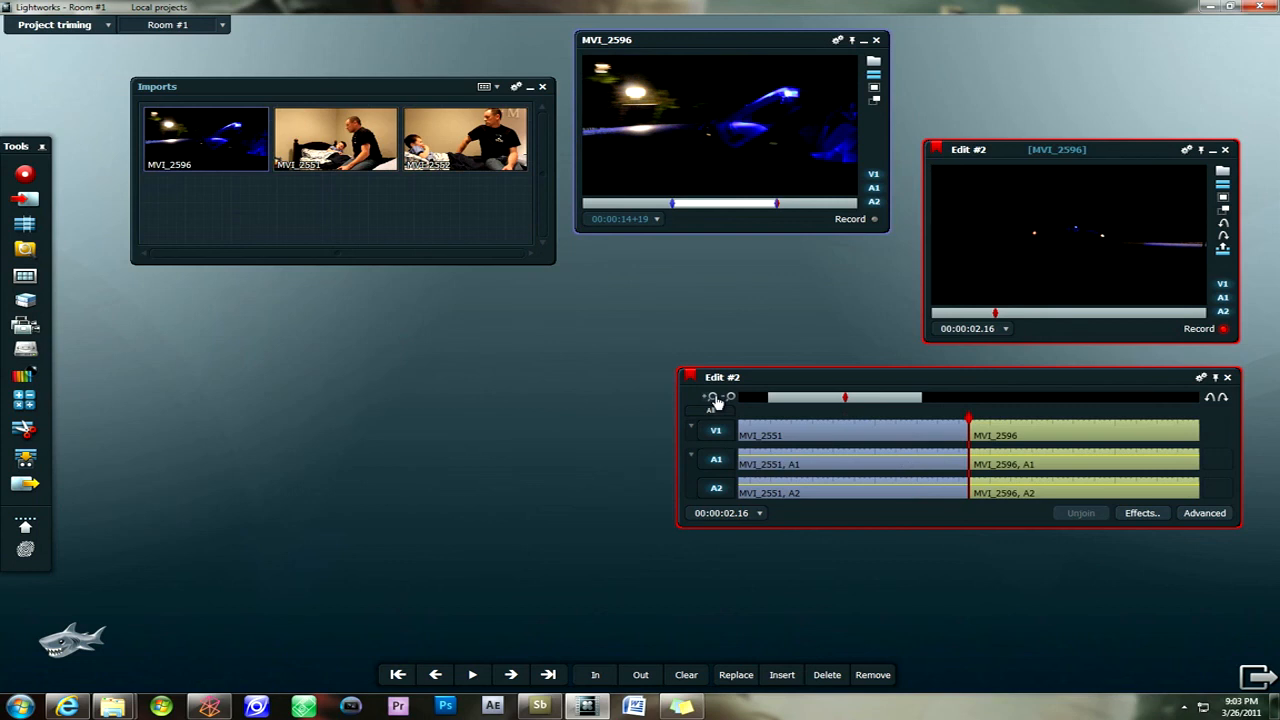
Zoom the timeline out and widen the Edit #2 panel across the screen to show the whole edit.
left_click(712, 396)
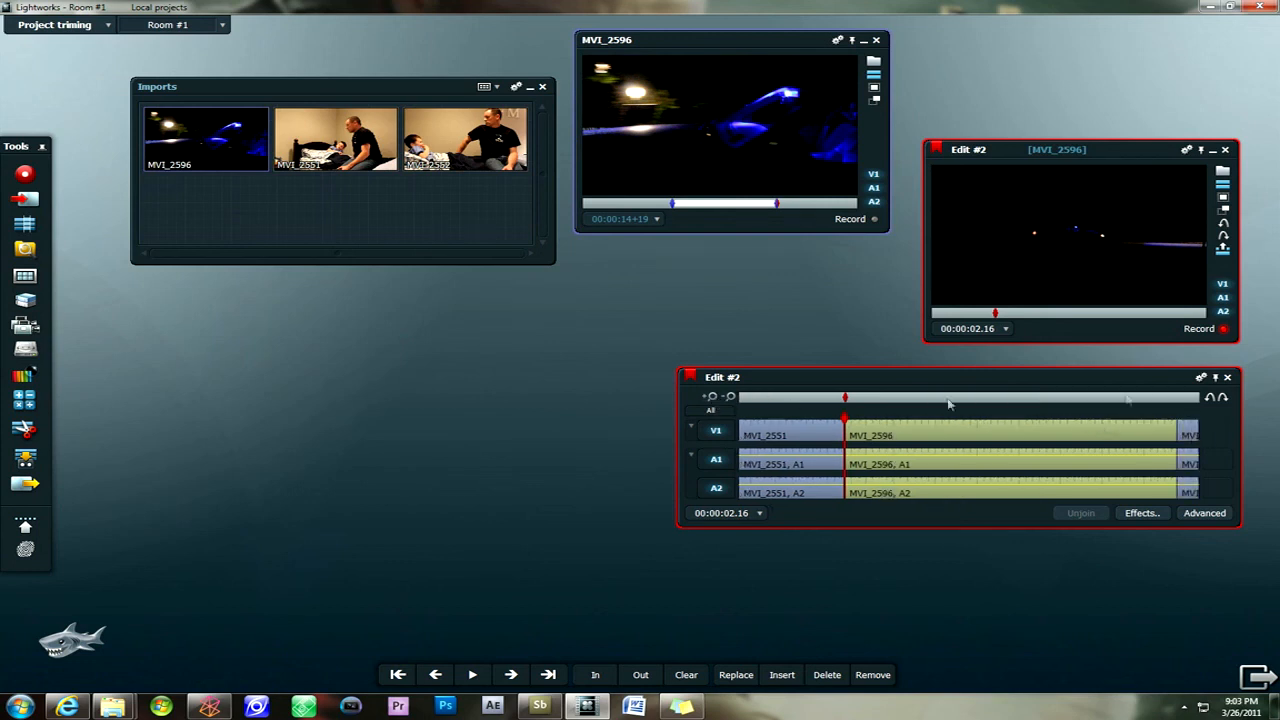
left_click_drag(680, 432, 180, 432)
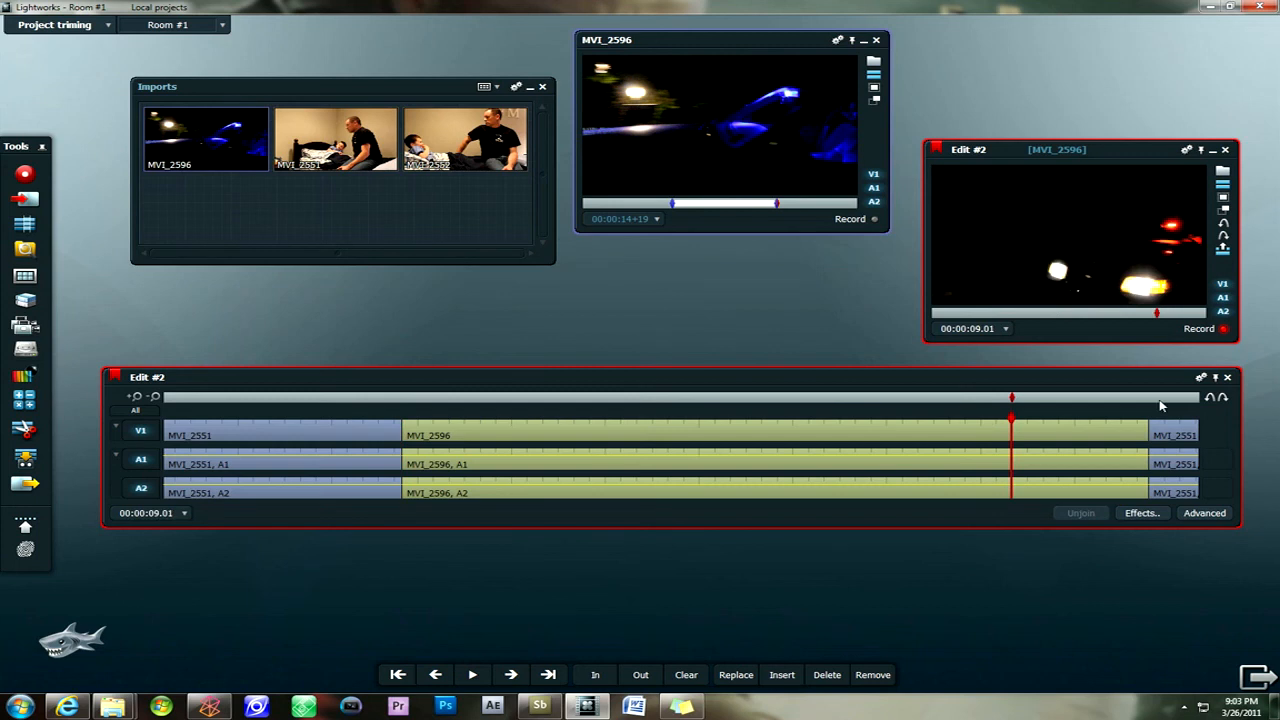
mouse_move(648, 350)
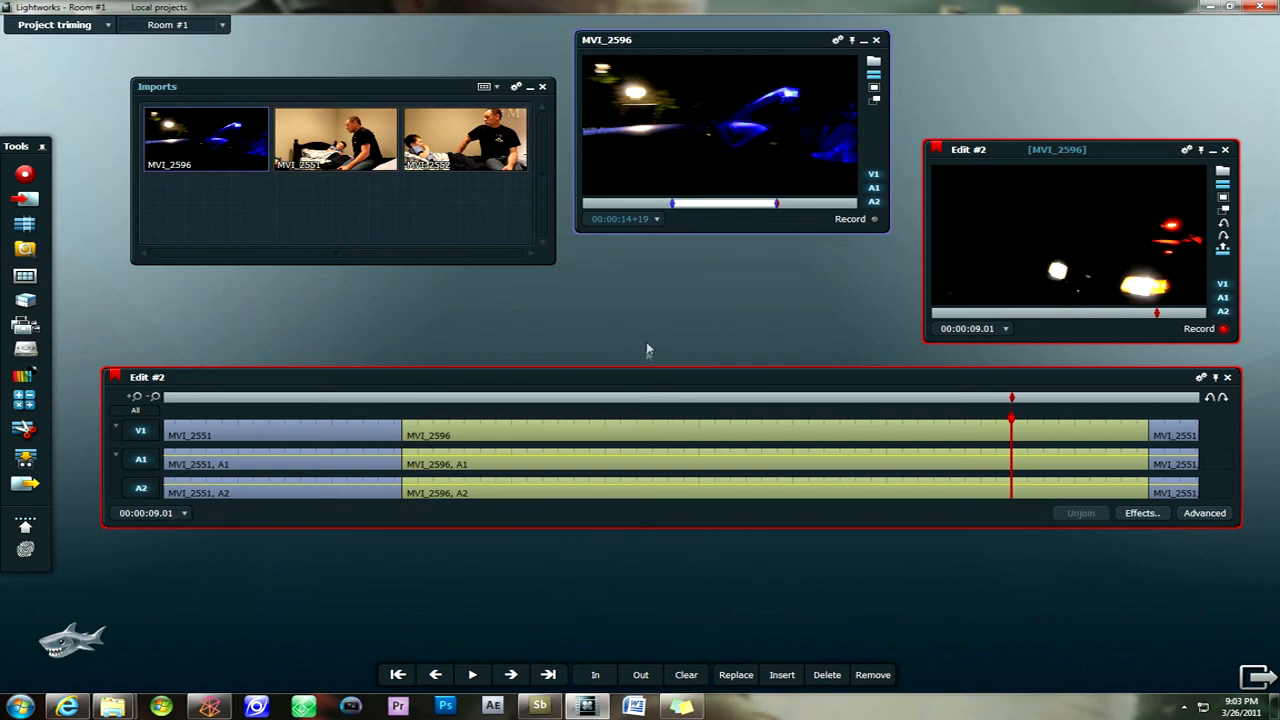
mouse_move(390, 336)
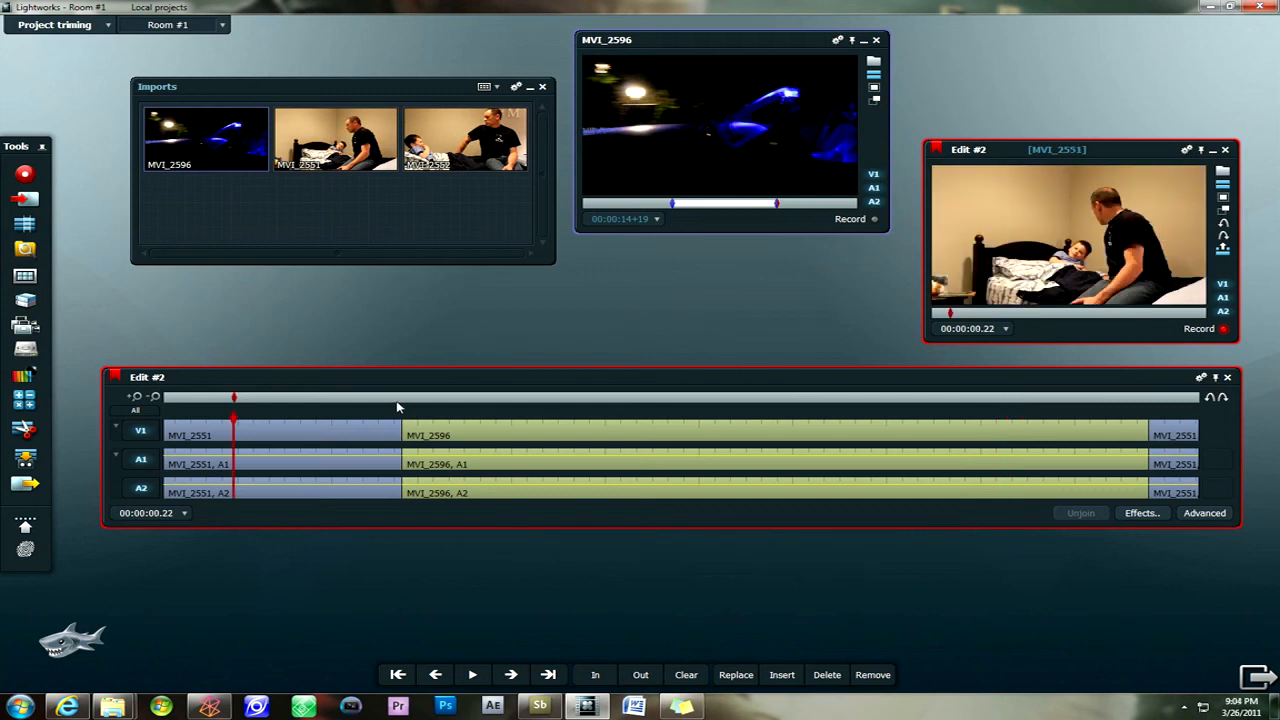
mouse_move(810, 124)
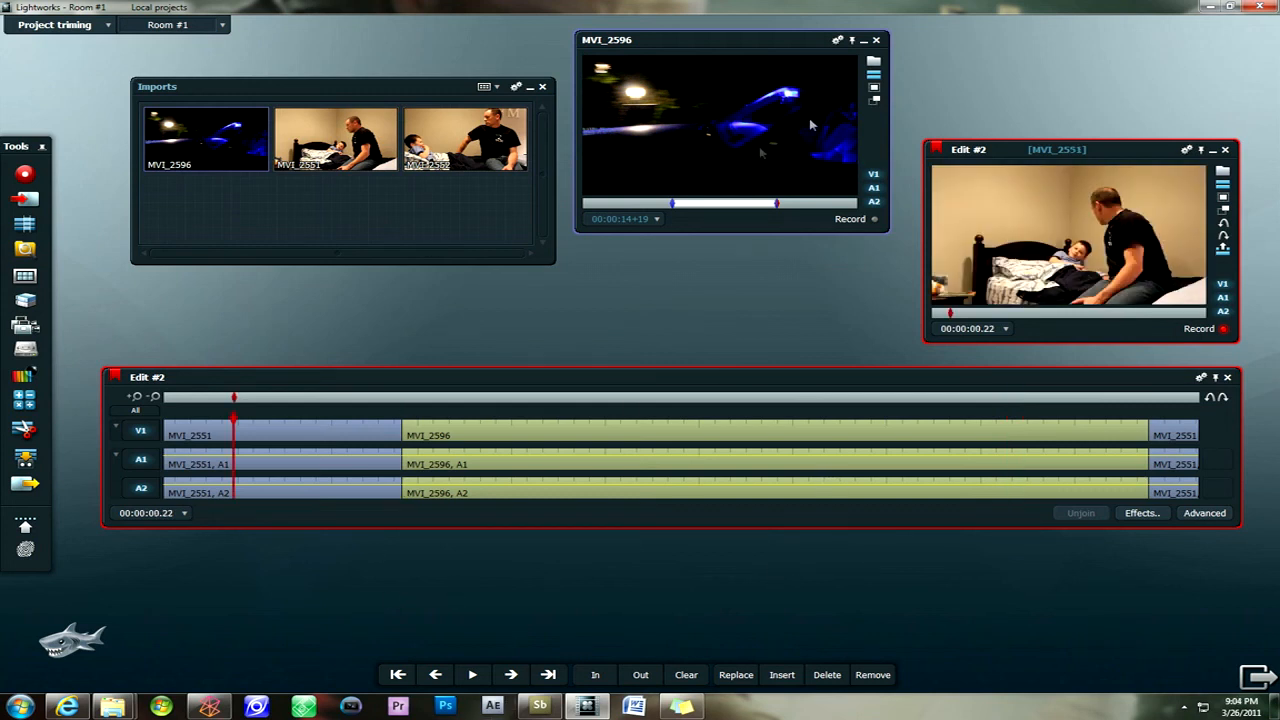
mouse_move(516, 24)
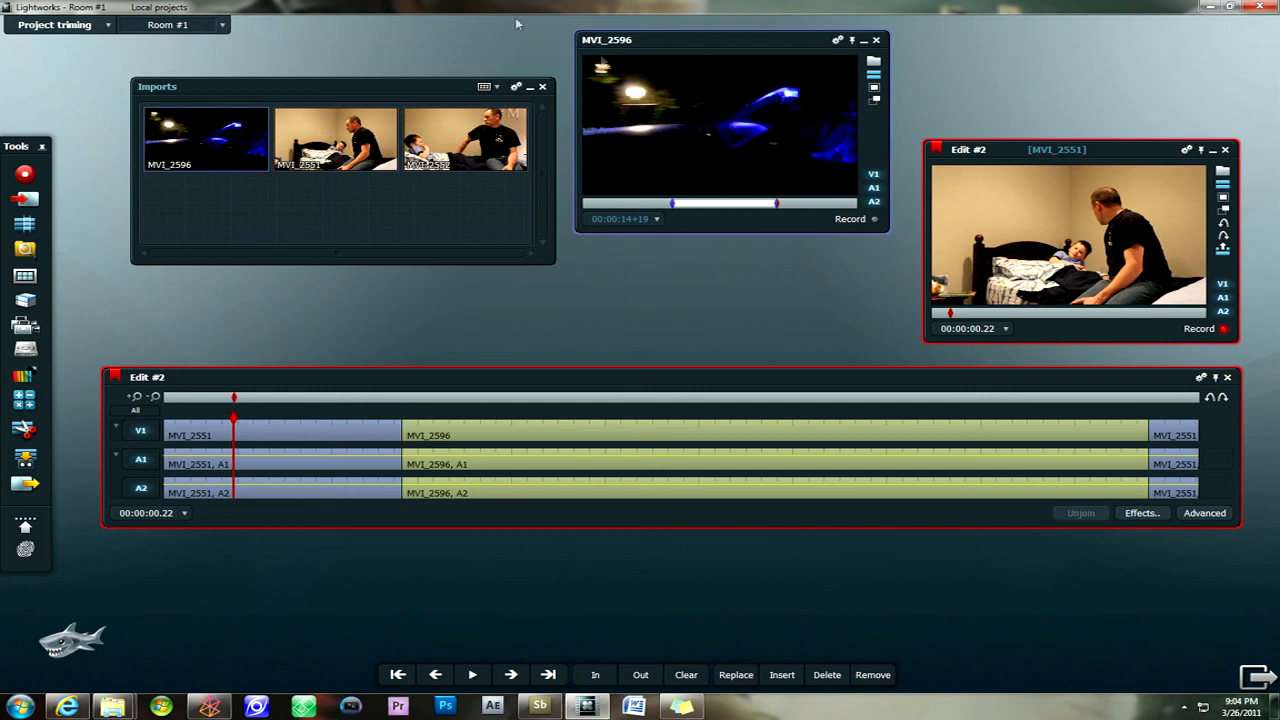
mouse_move(572, 672)
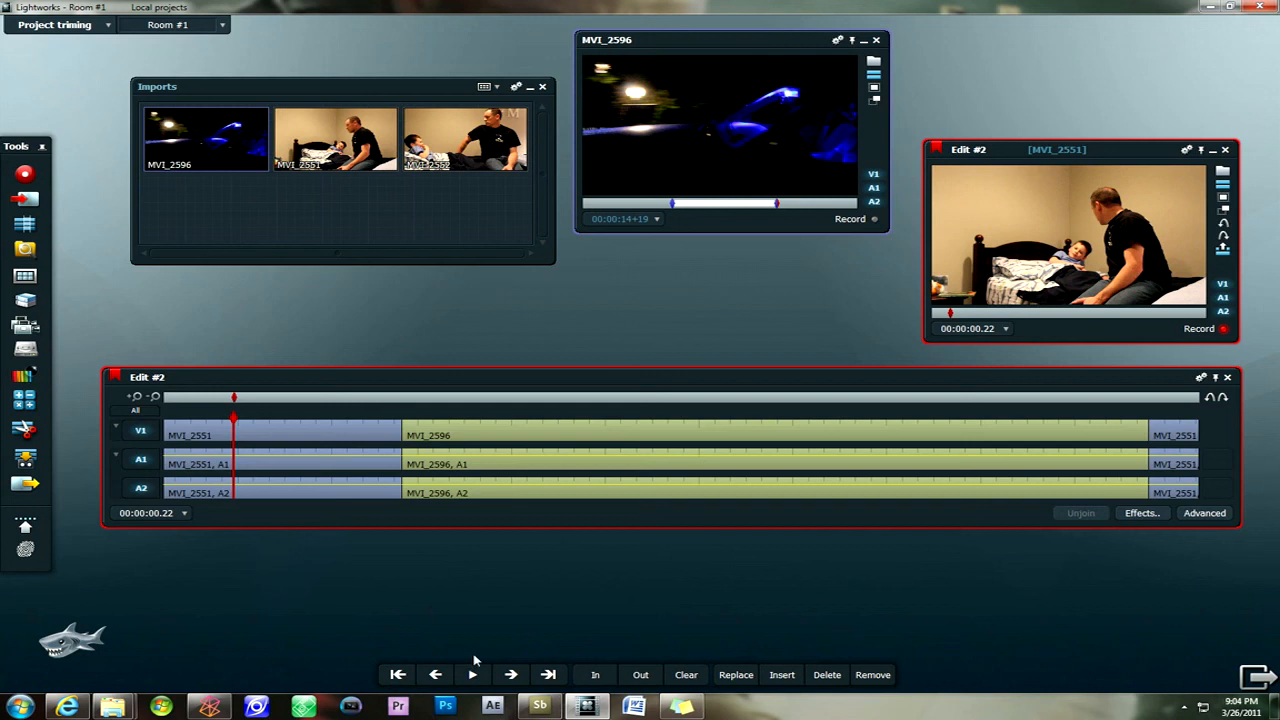
mouse_move(404, 684)
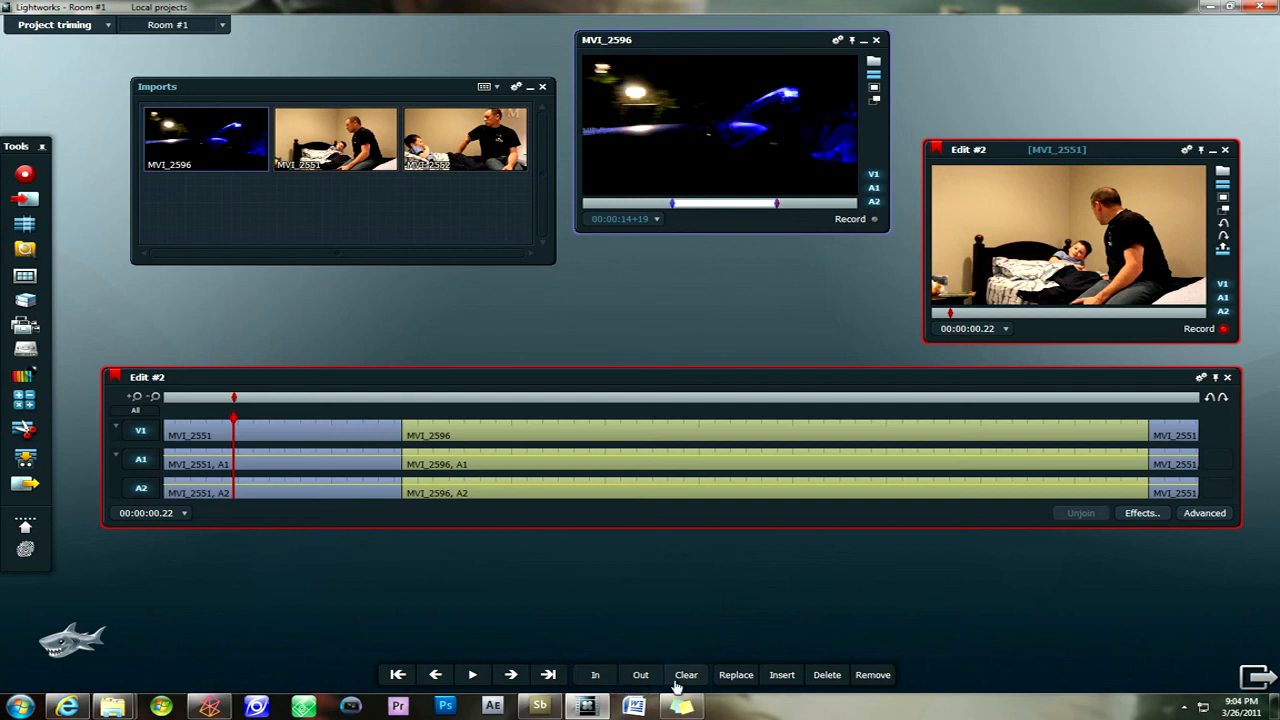
mouse_move(736, 674)
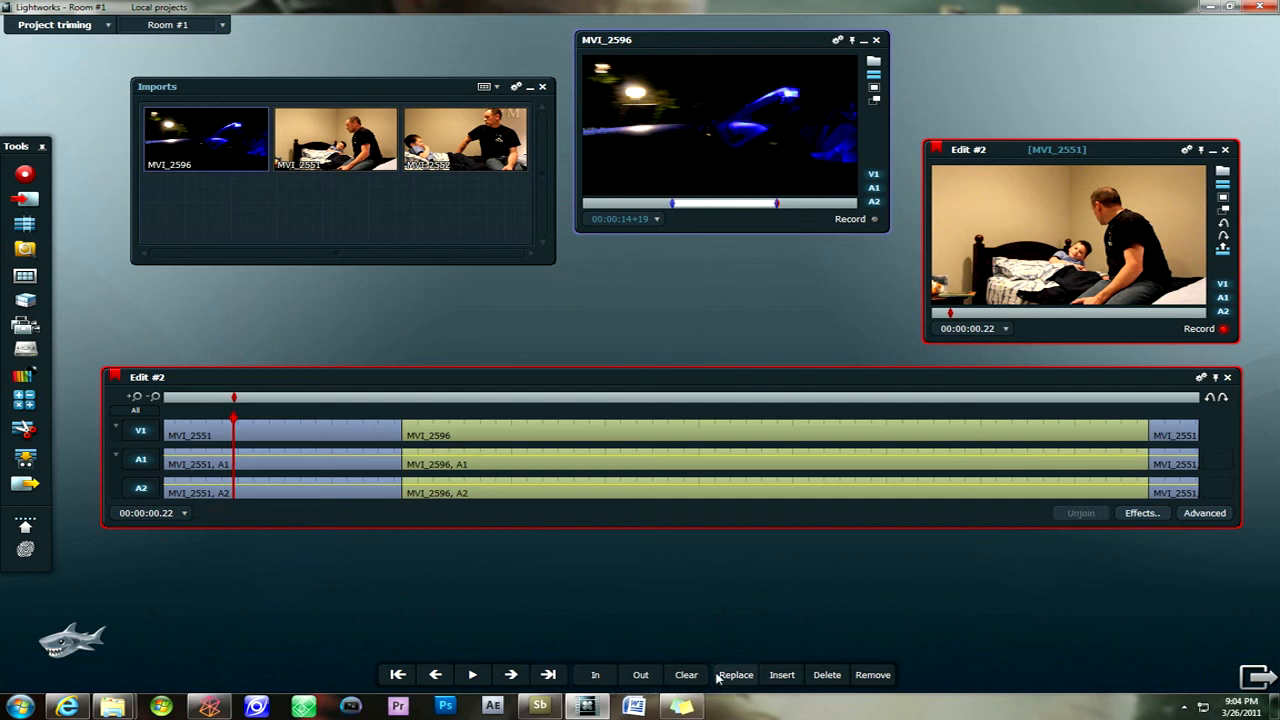
mouse_move(850, 678)
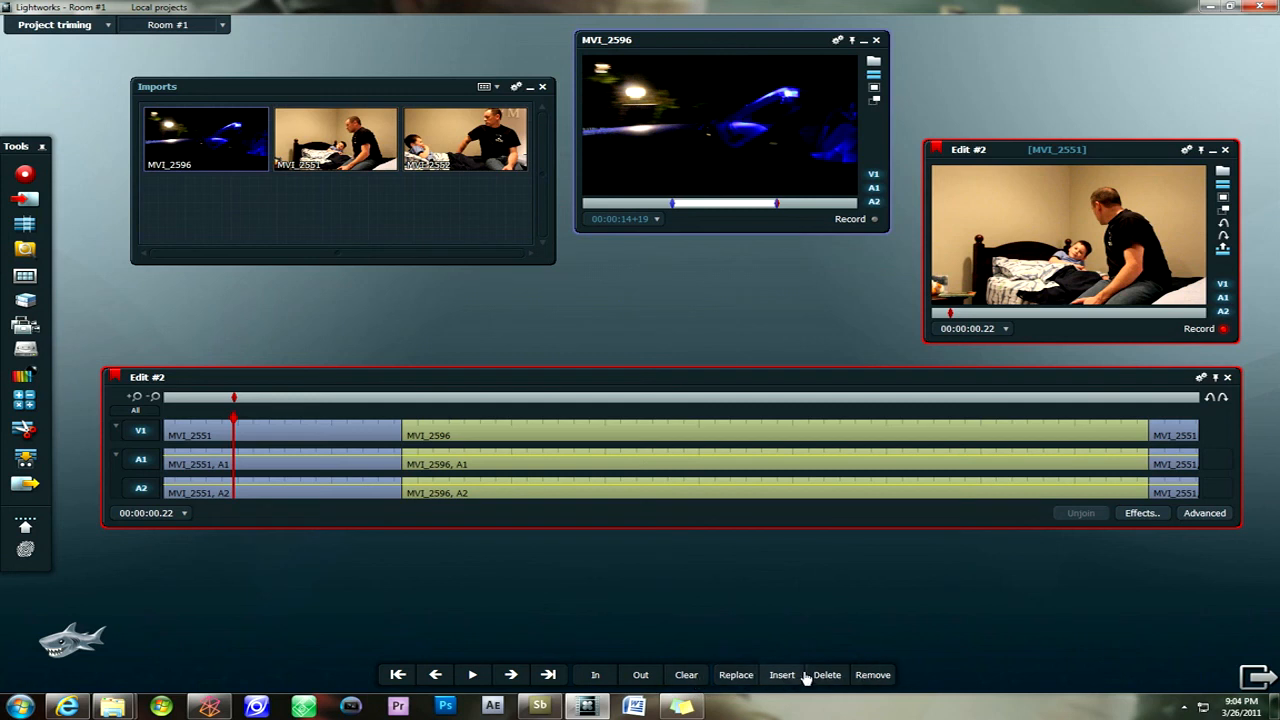
mouse_move(476, 264)
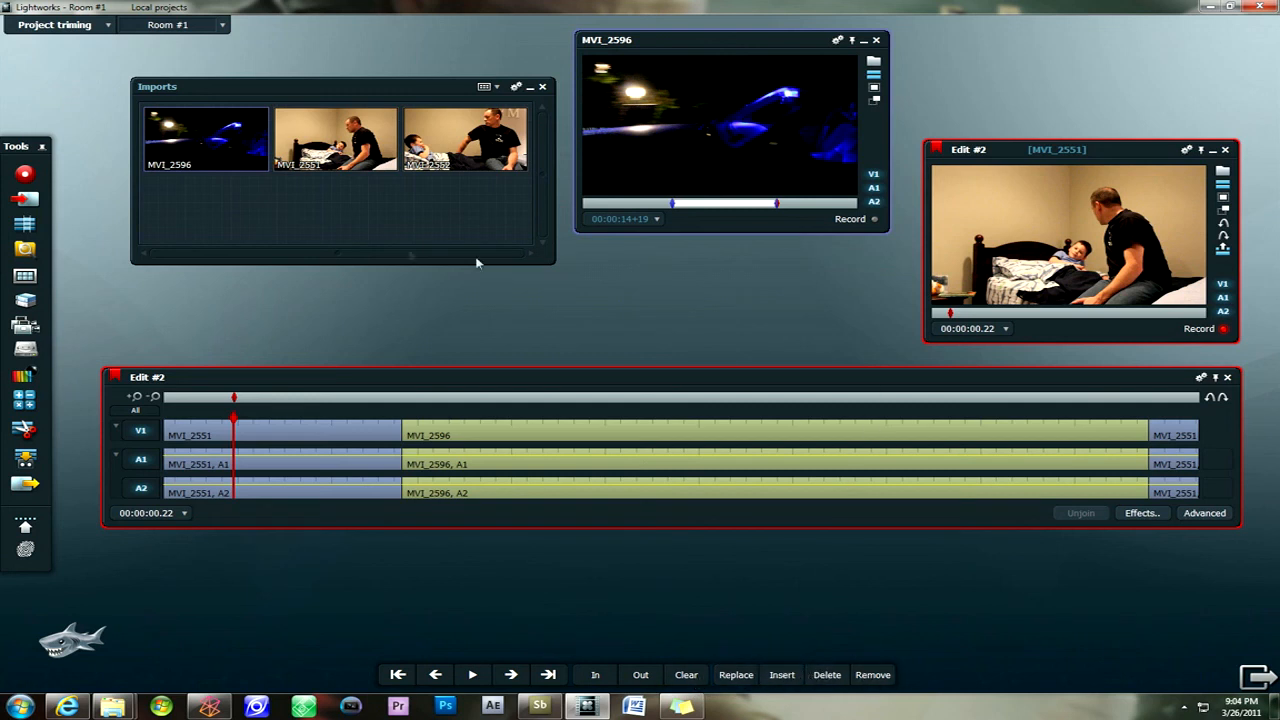
mouse_move(136, 336)
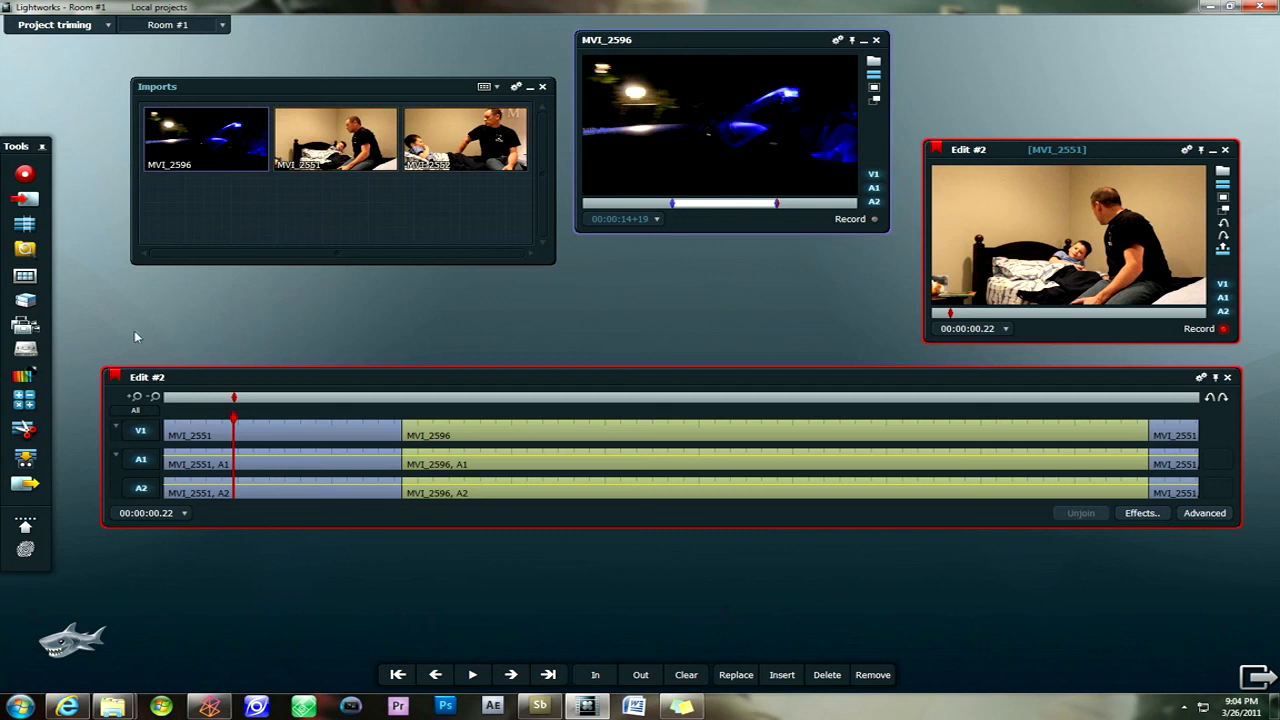
mouse_move(568, 300)
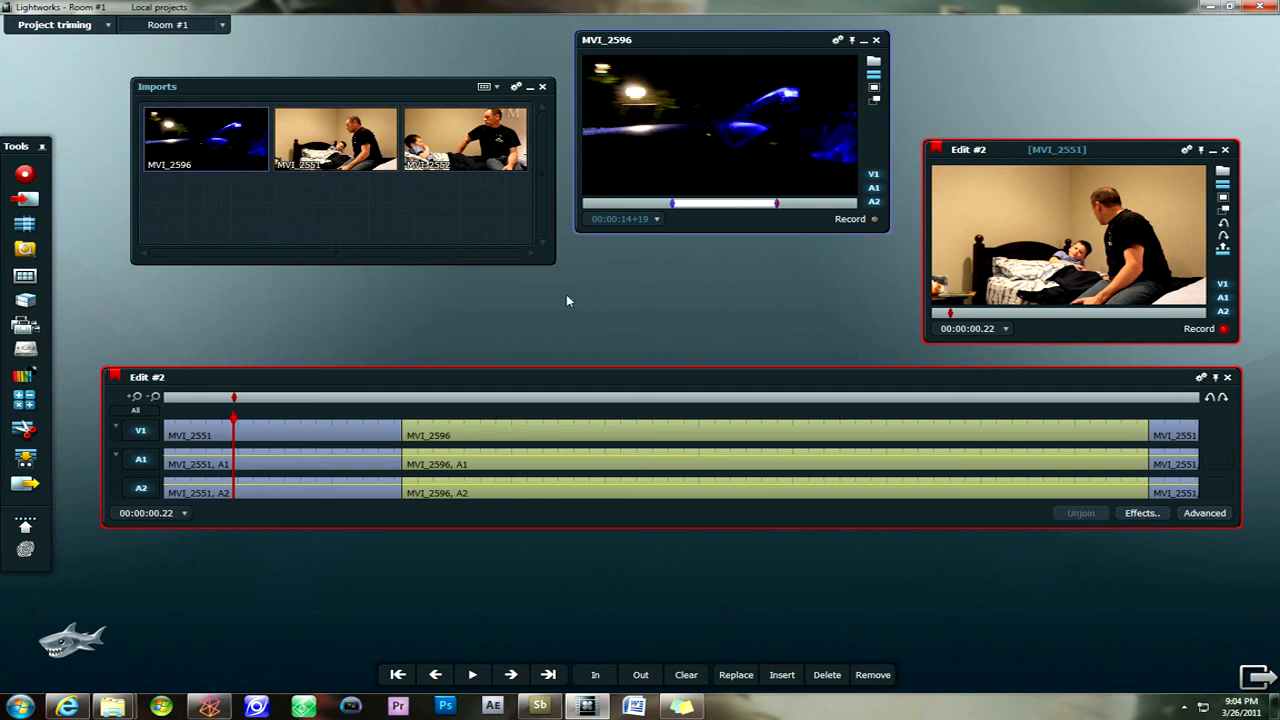